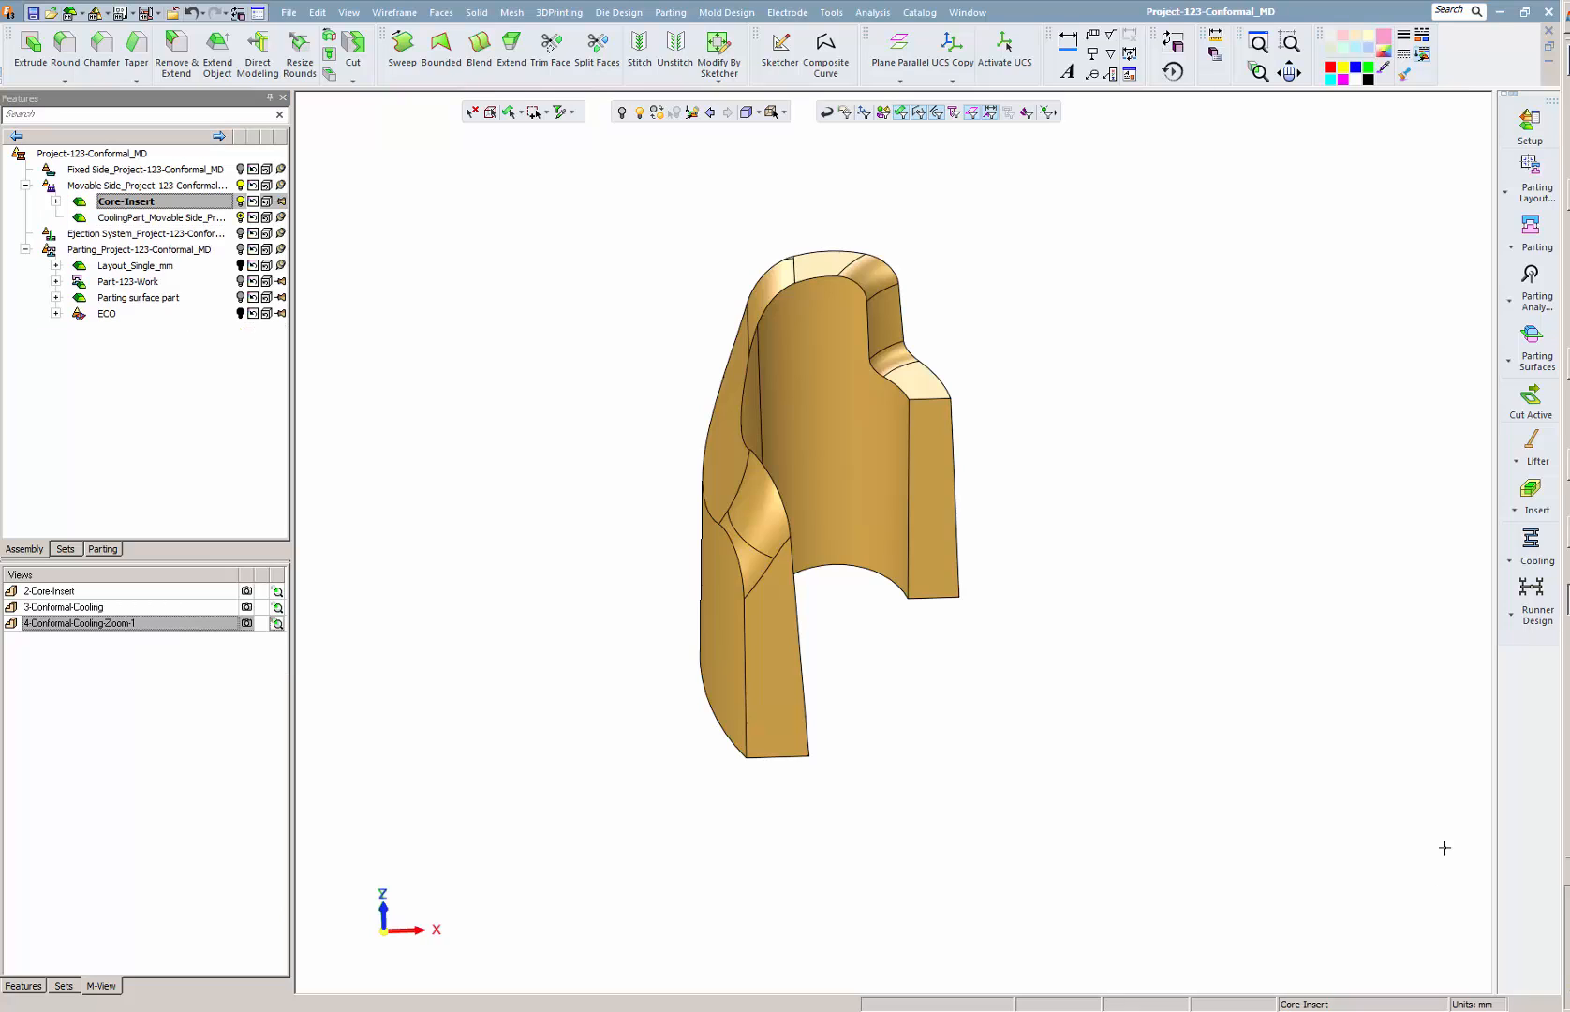
Step: Activate CoolingPart_Movable Side in the Assembly tree
click(1534, 546)
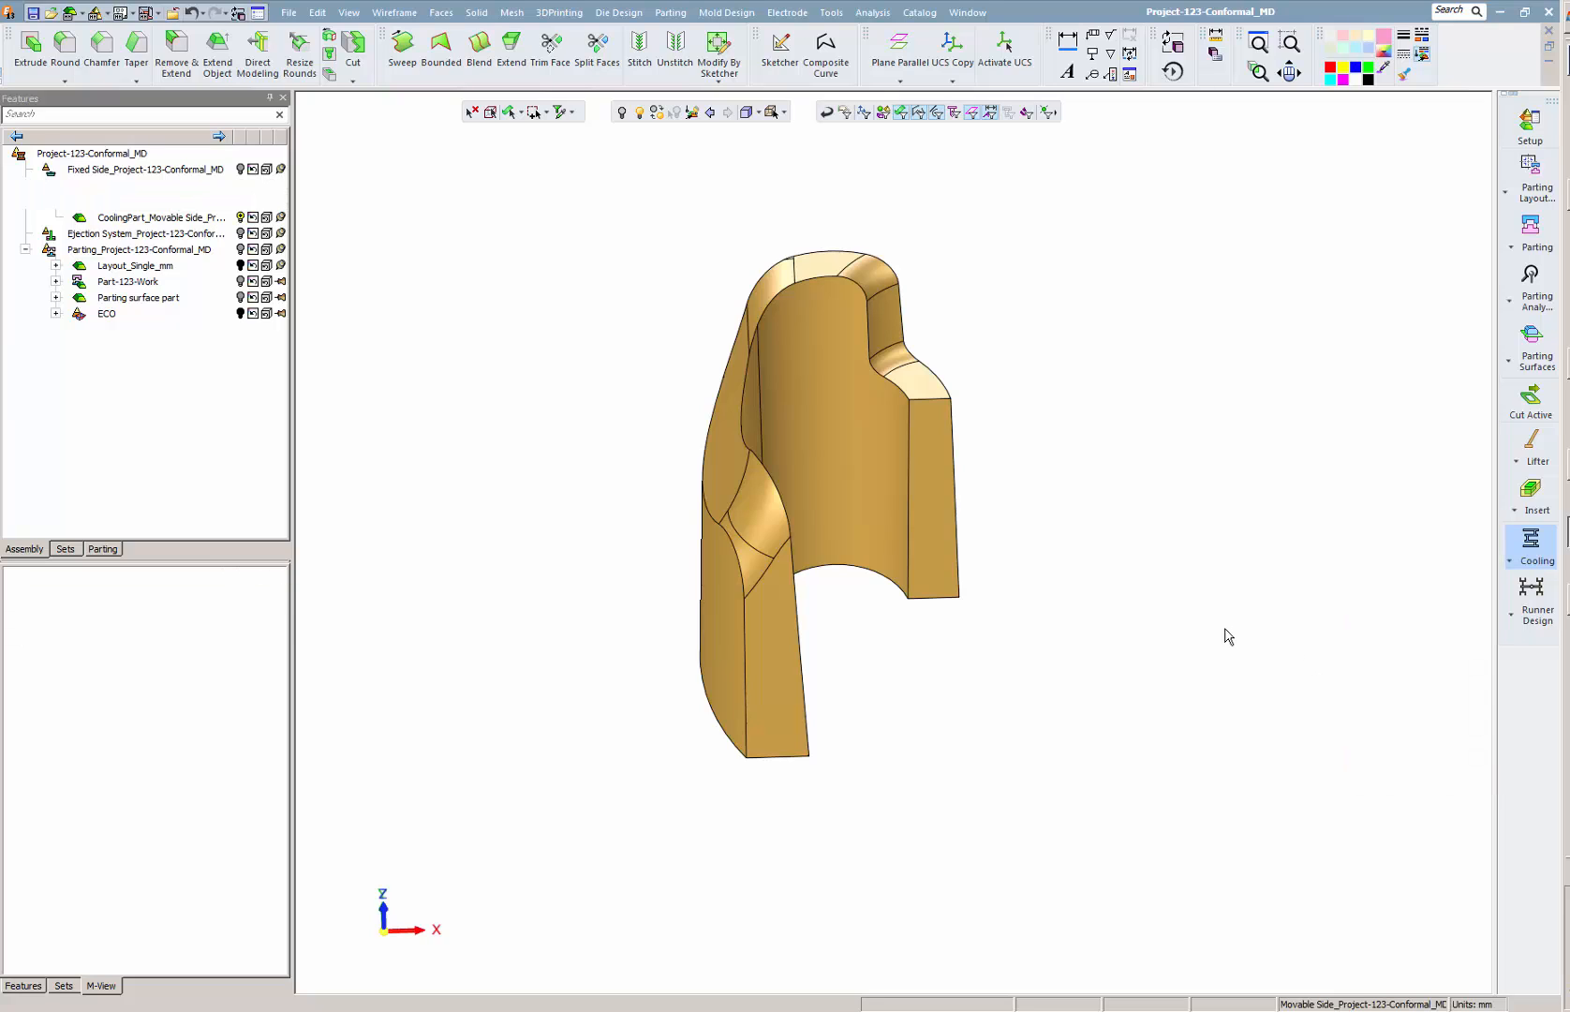
Step: Begin Conformal Cooling with Mesh Offset on the core insert faces at 4 mm
click(1529, 540)
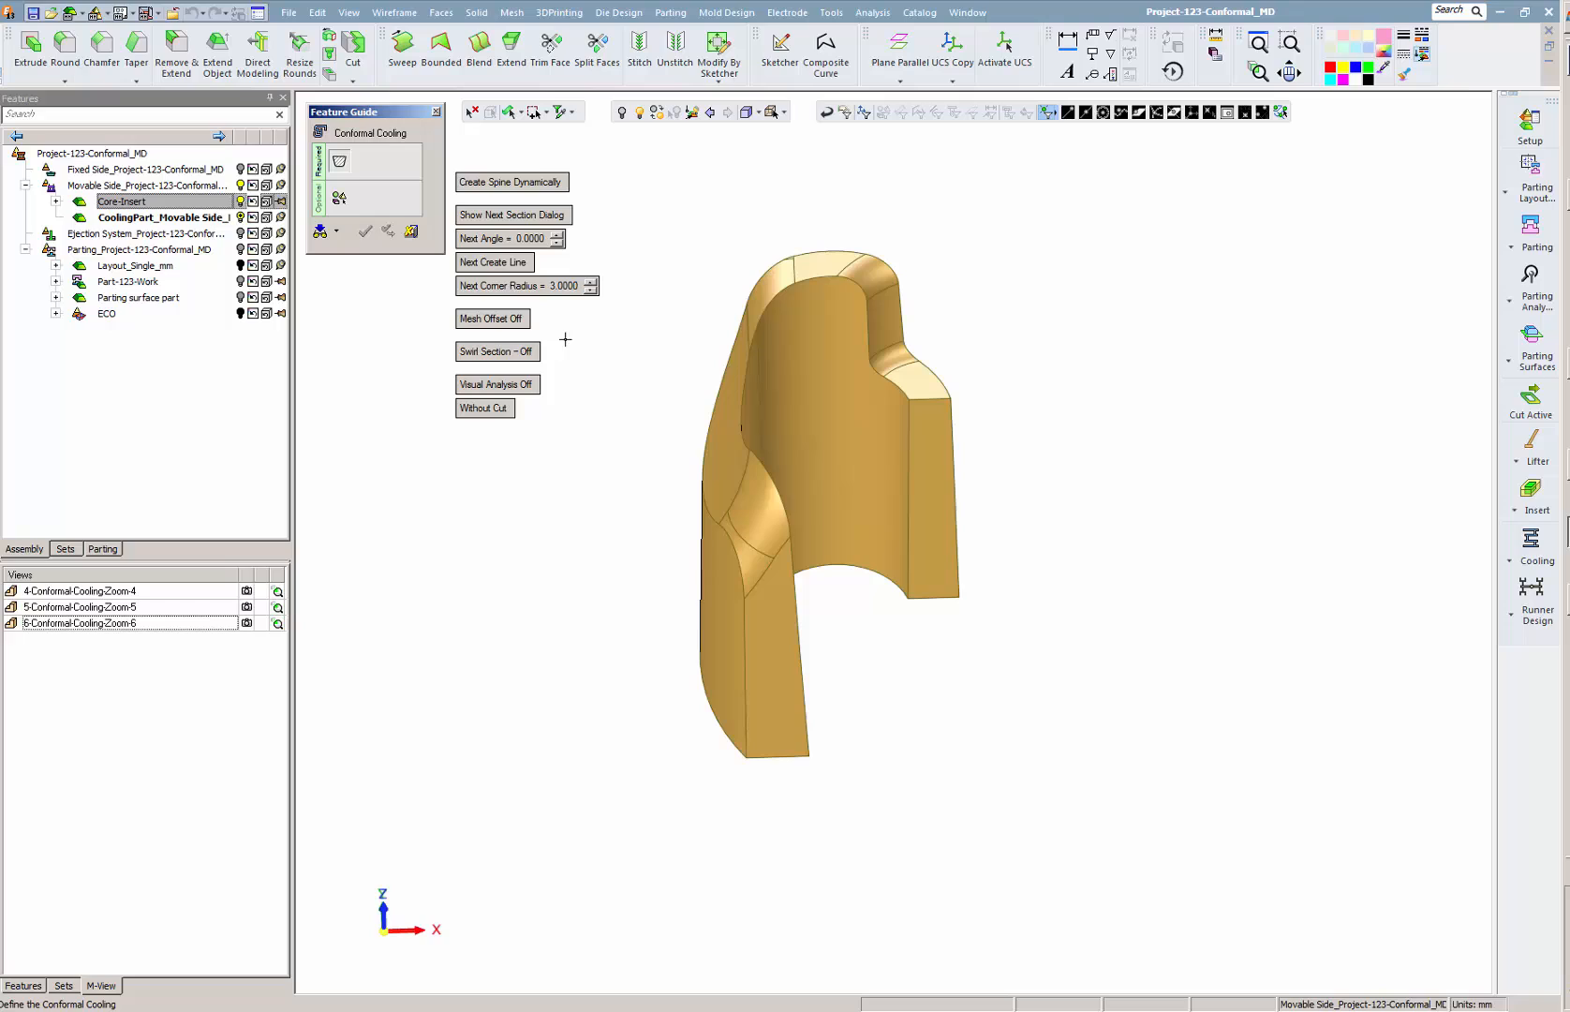
click(490, 319)
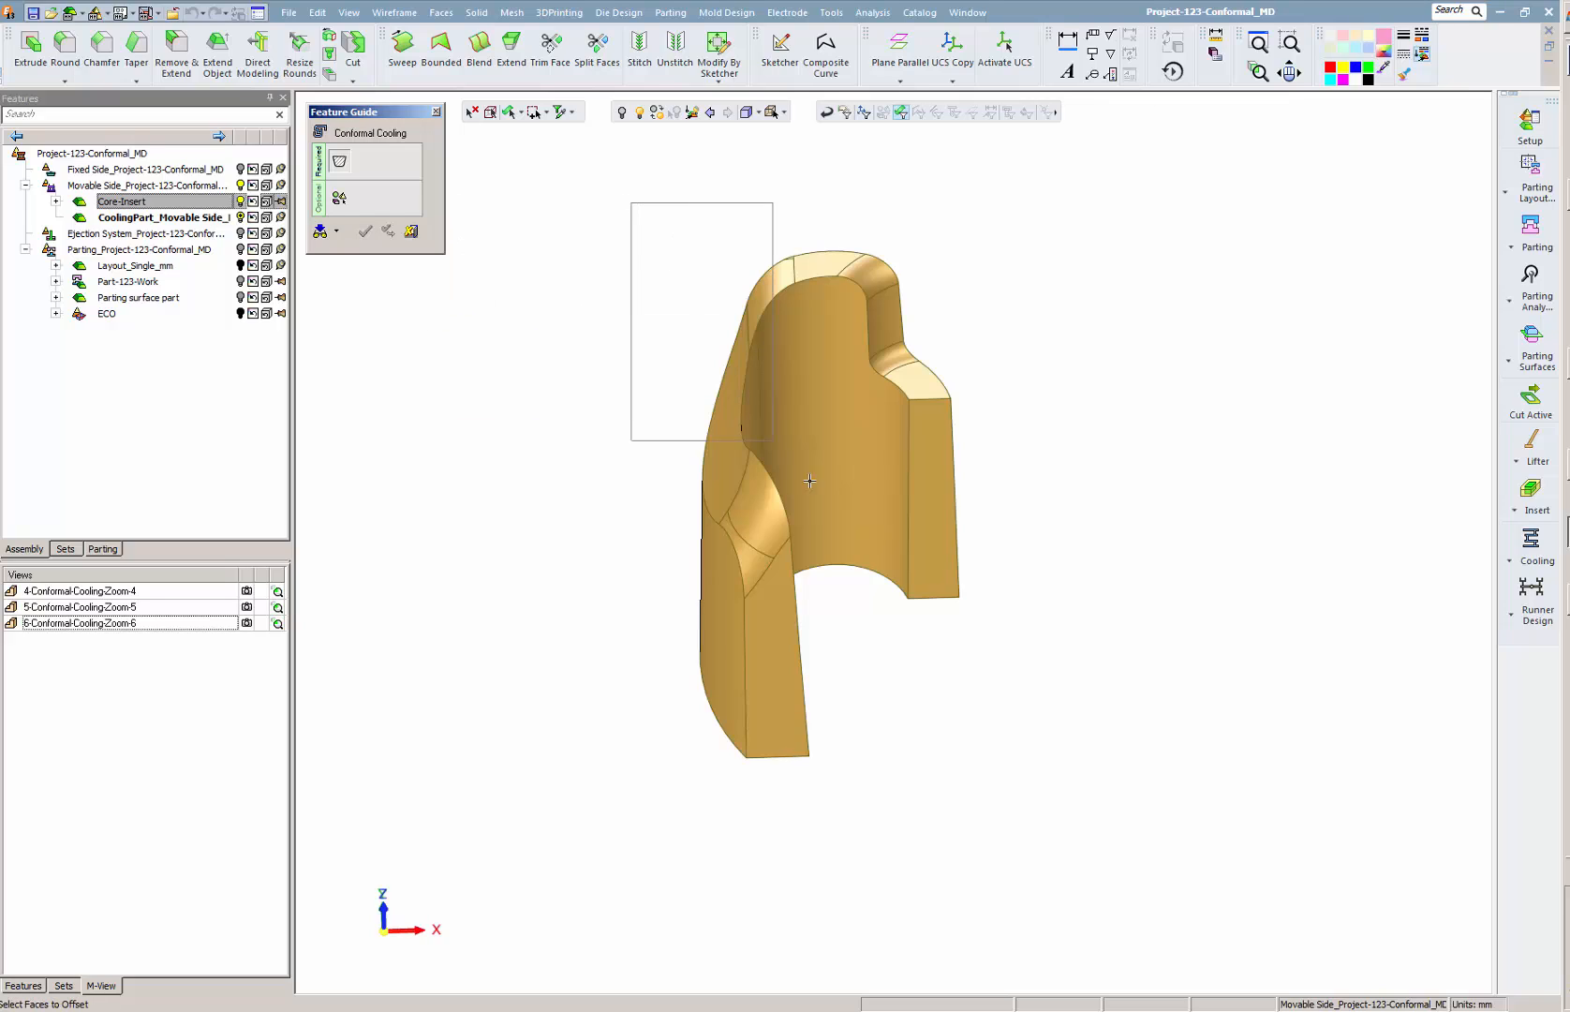
click(809, 481)
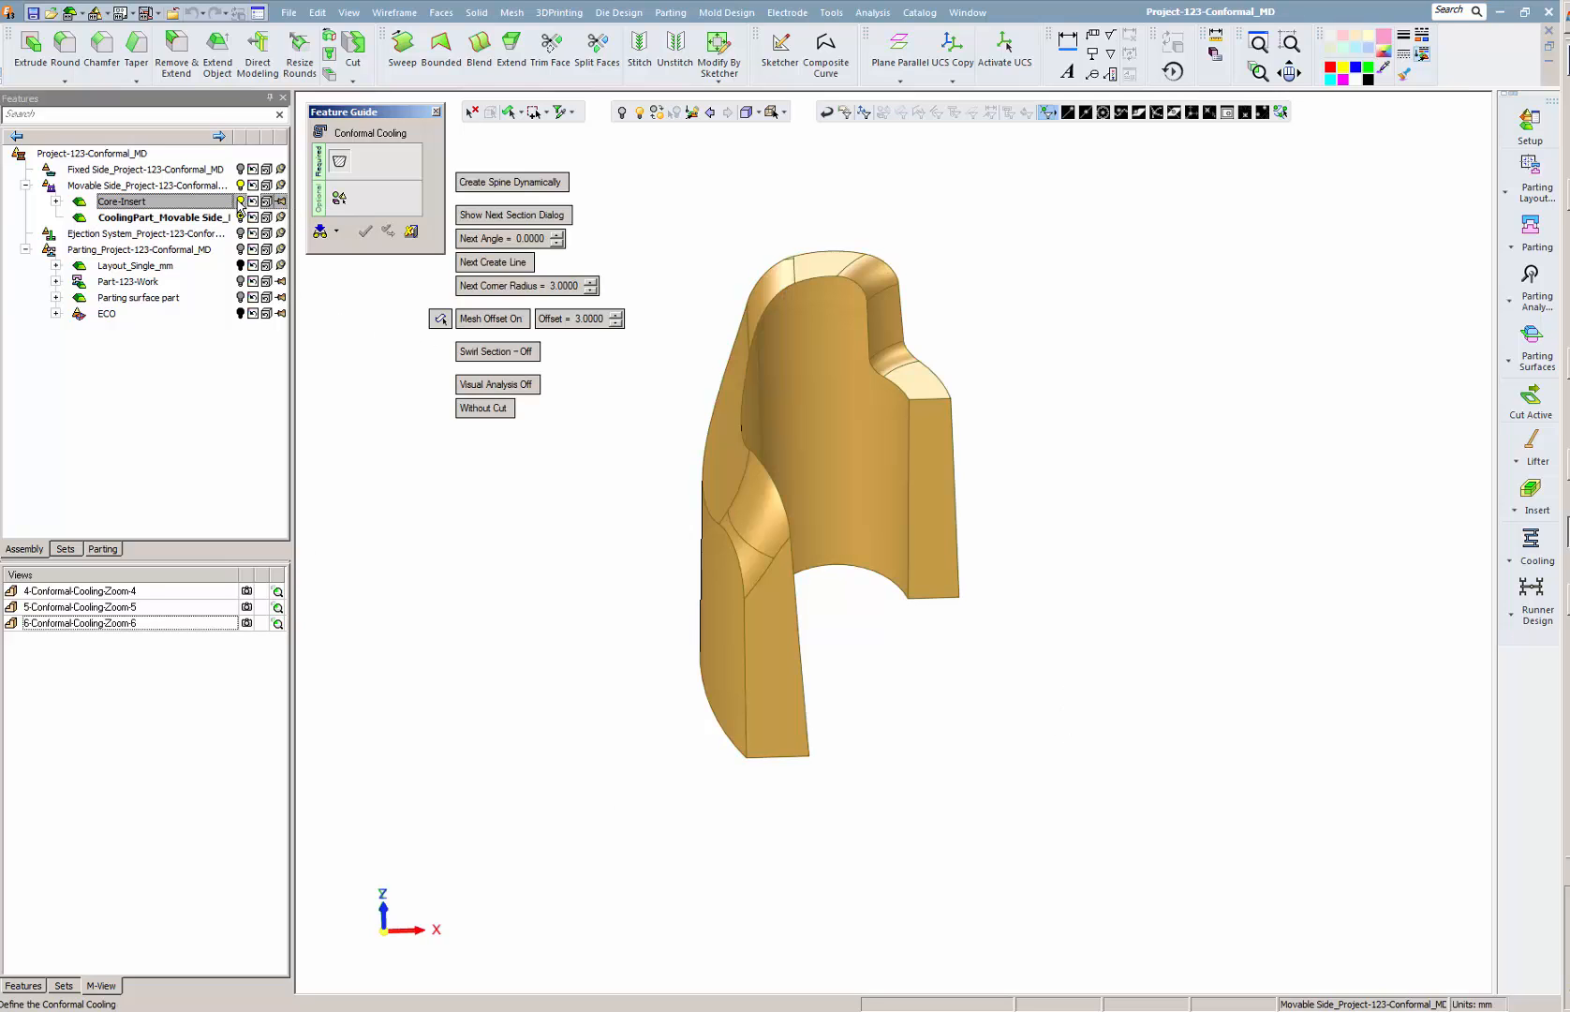
click(615, 318)
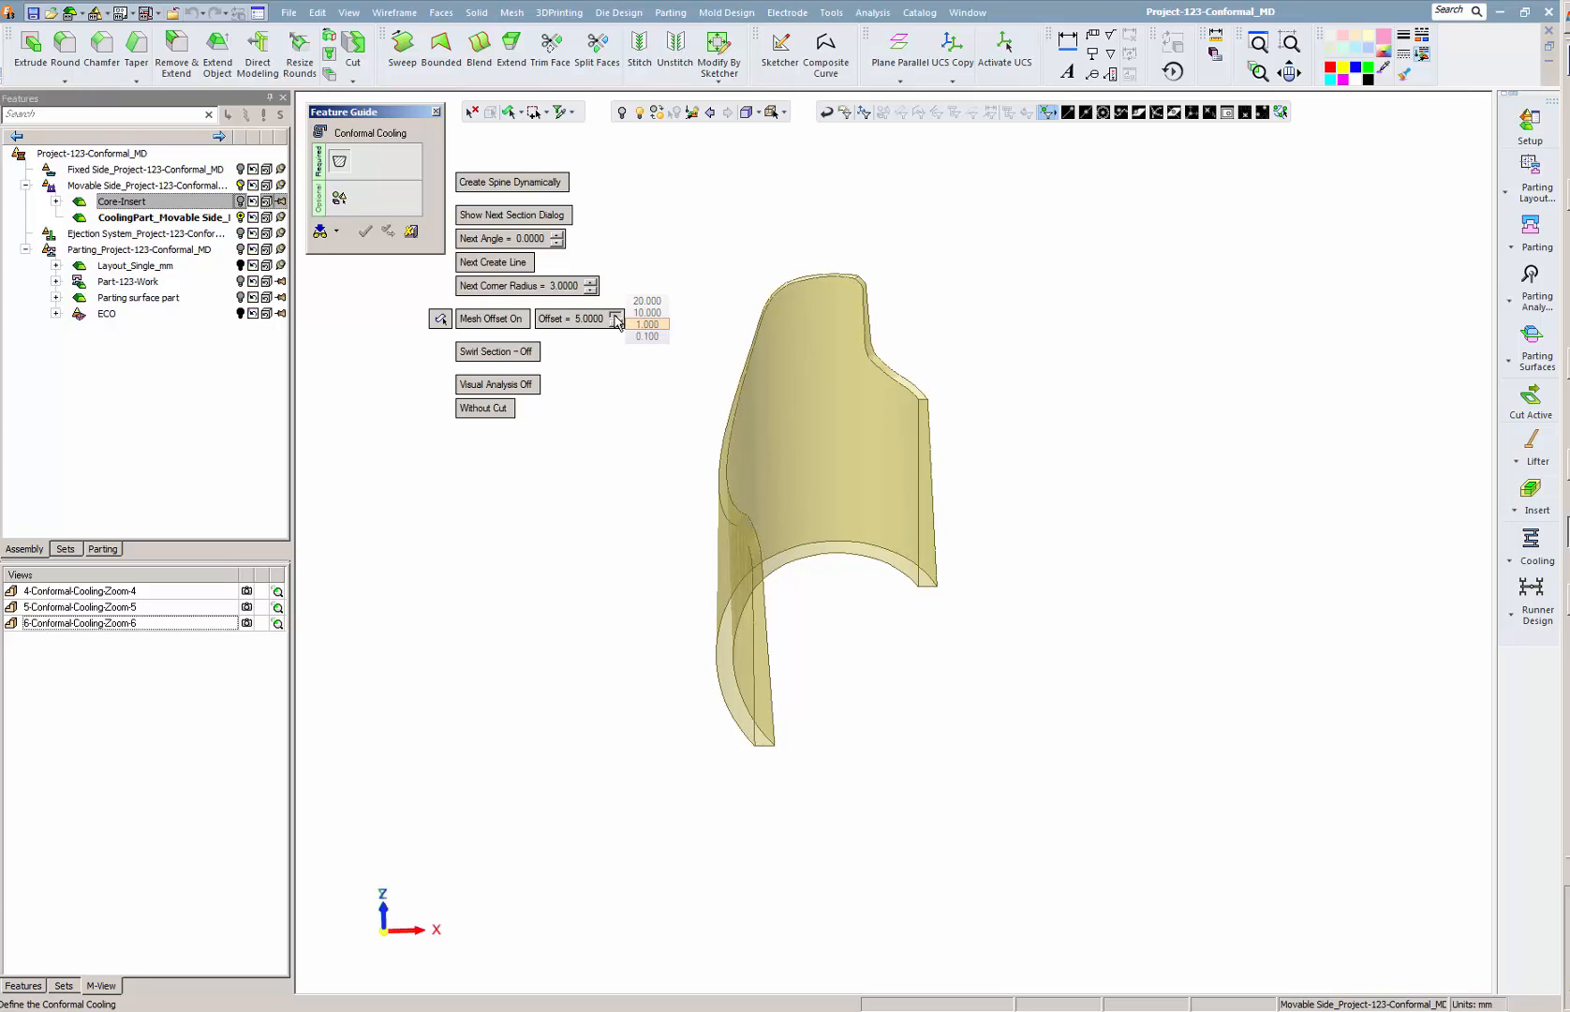
click(614, 322)
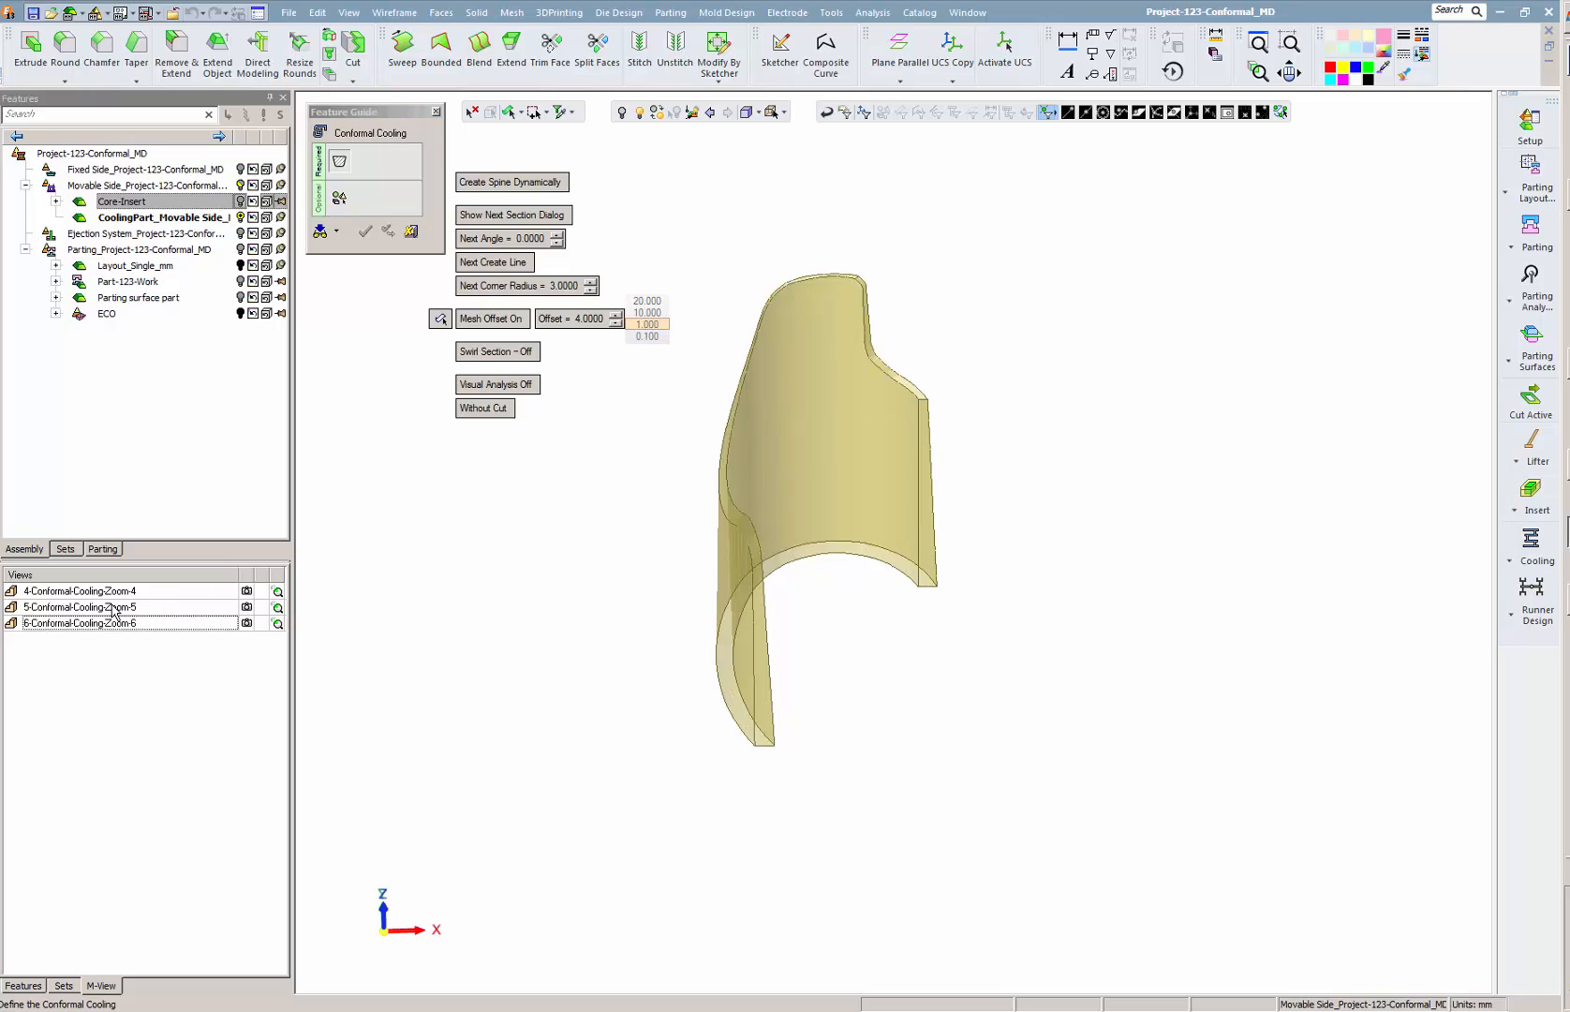
double_click(81, 606)
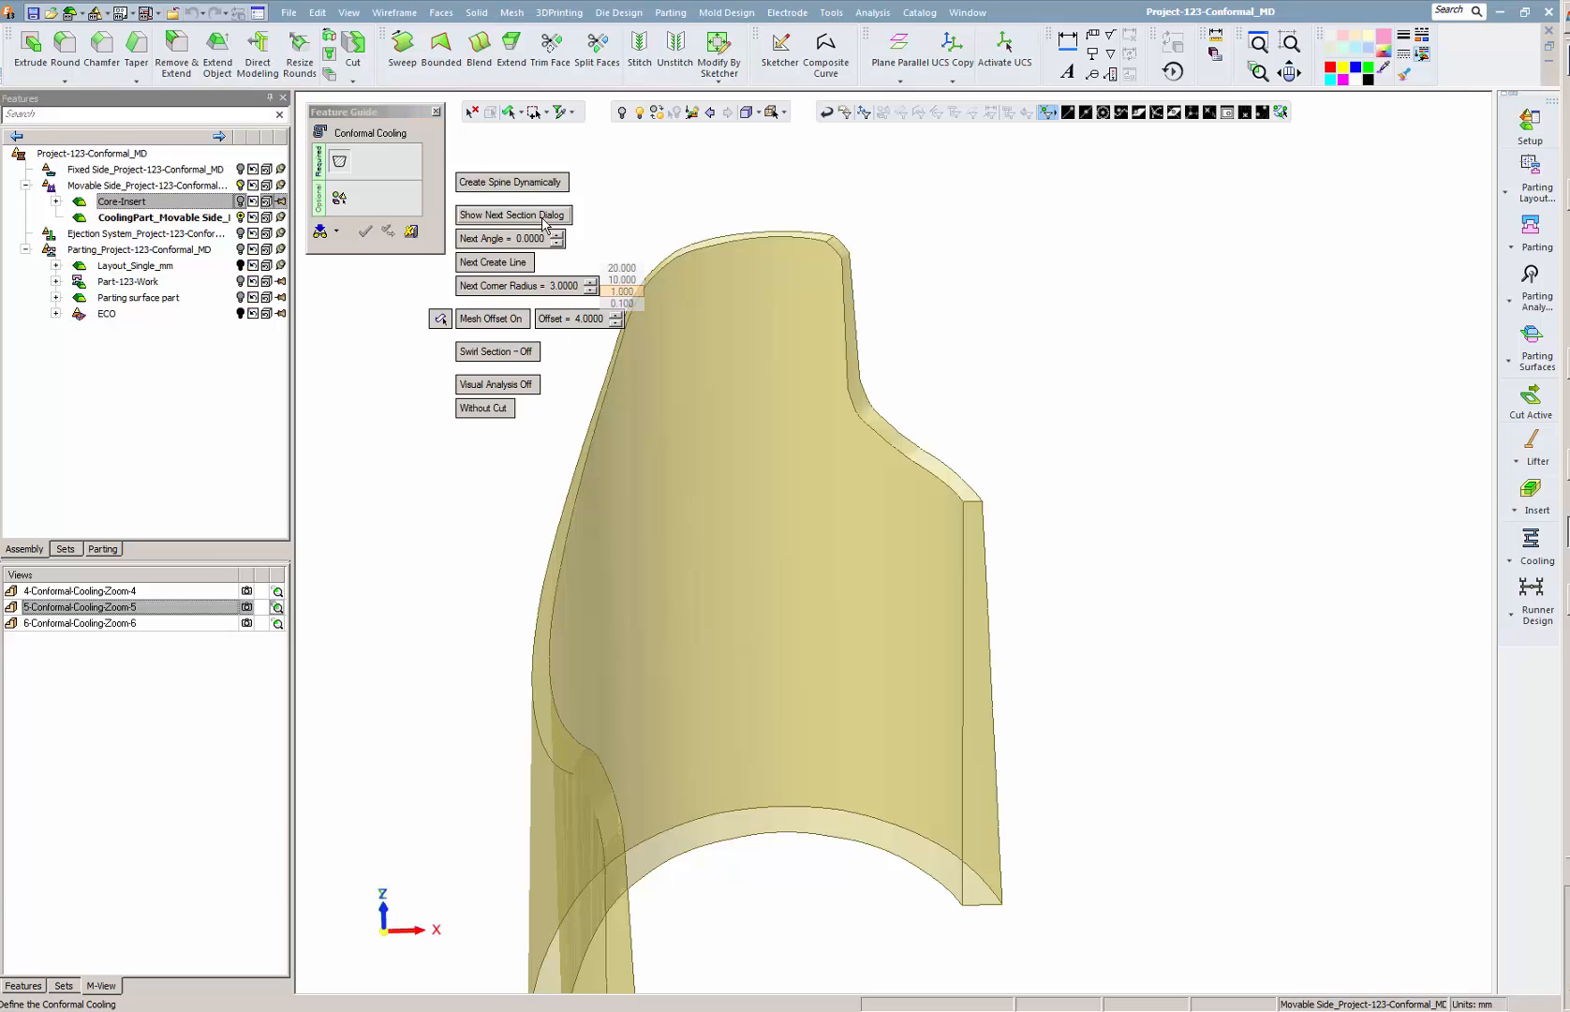
Step: Set the channel section to Ellipse, A 4 and B 2.25, area 7.069
click(512, 214)
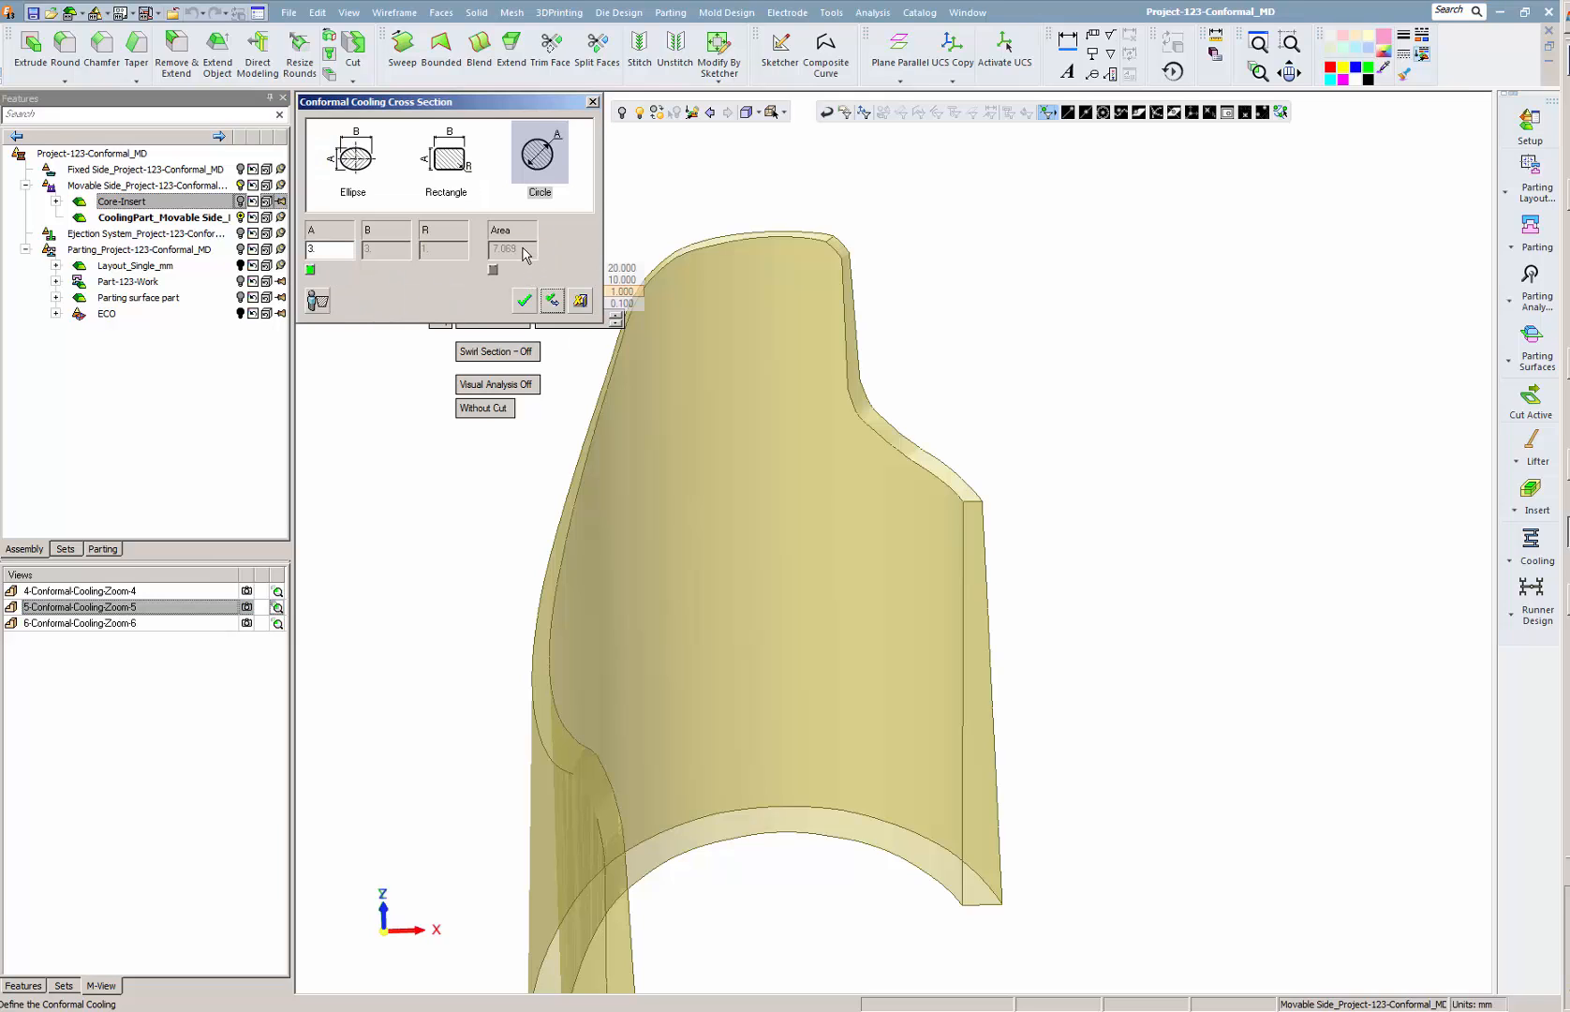
mouse_move(405, 188)
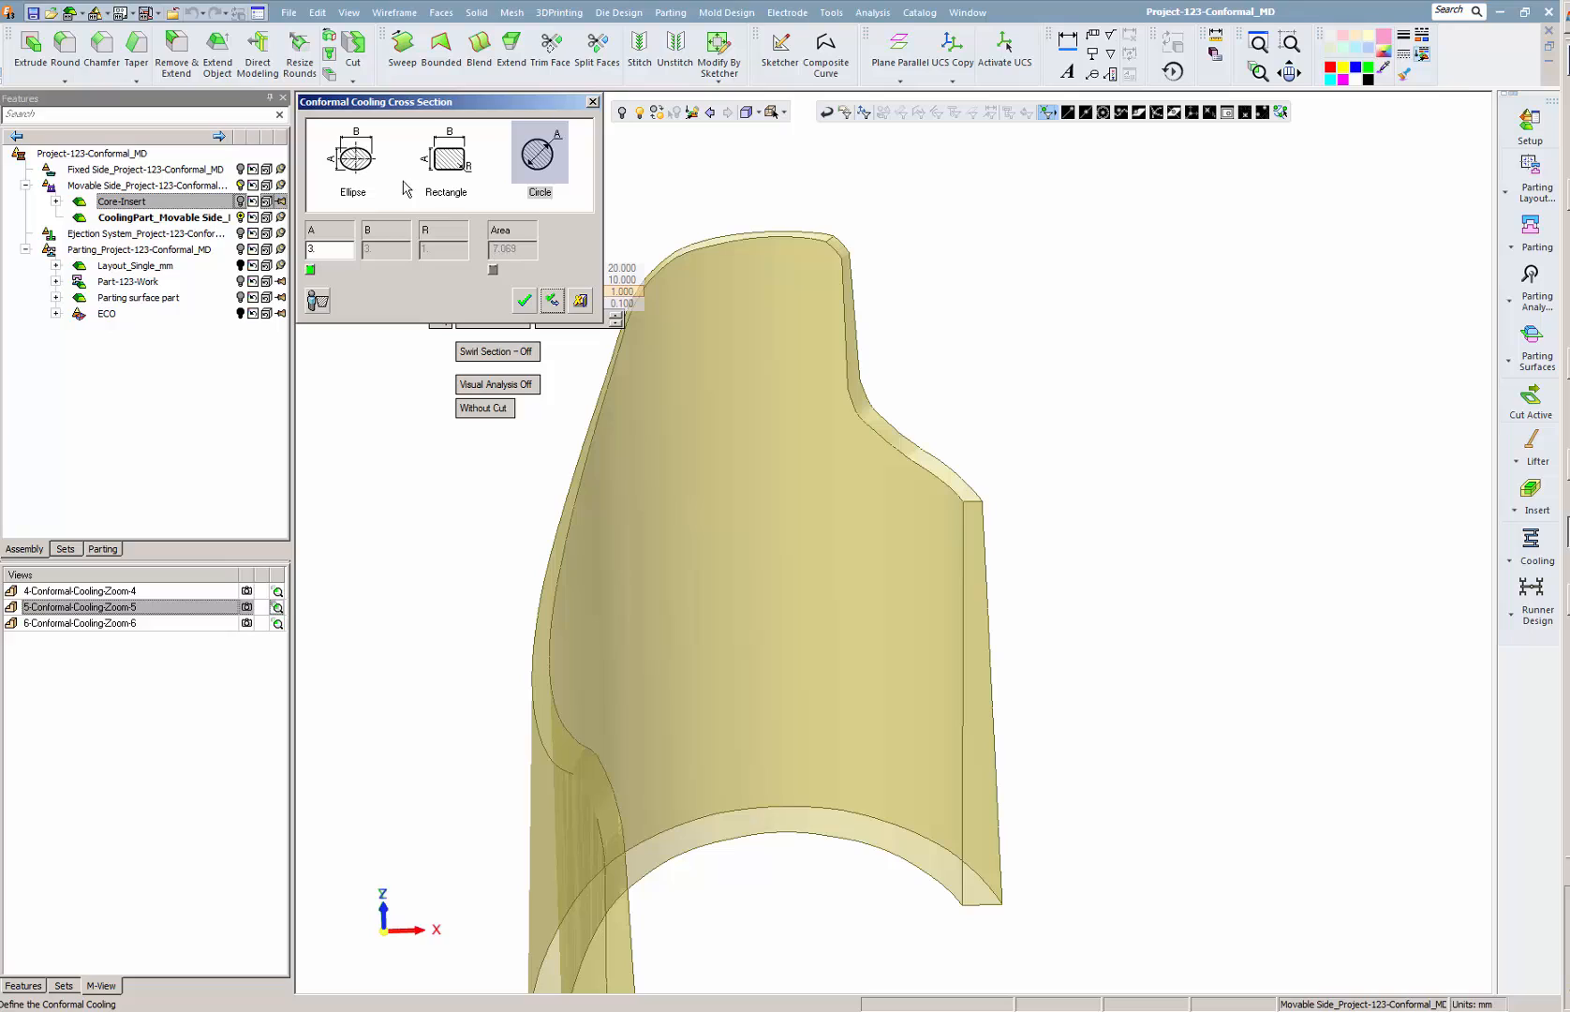
click(352, 160)
text(4.)
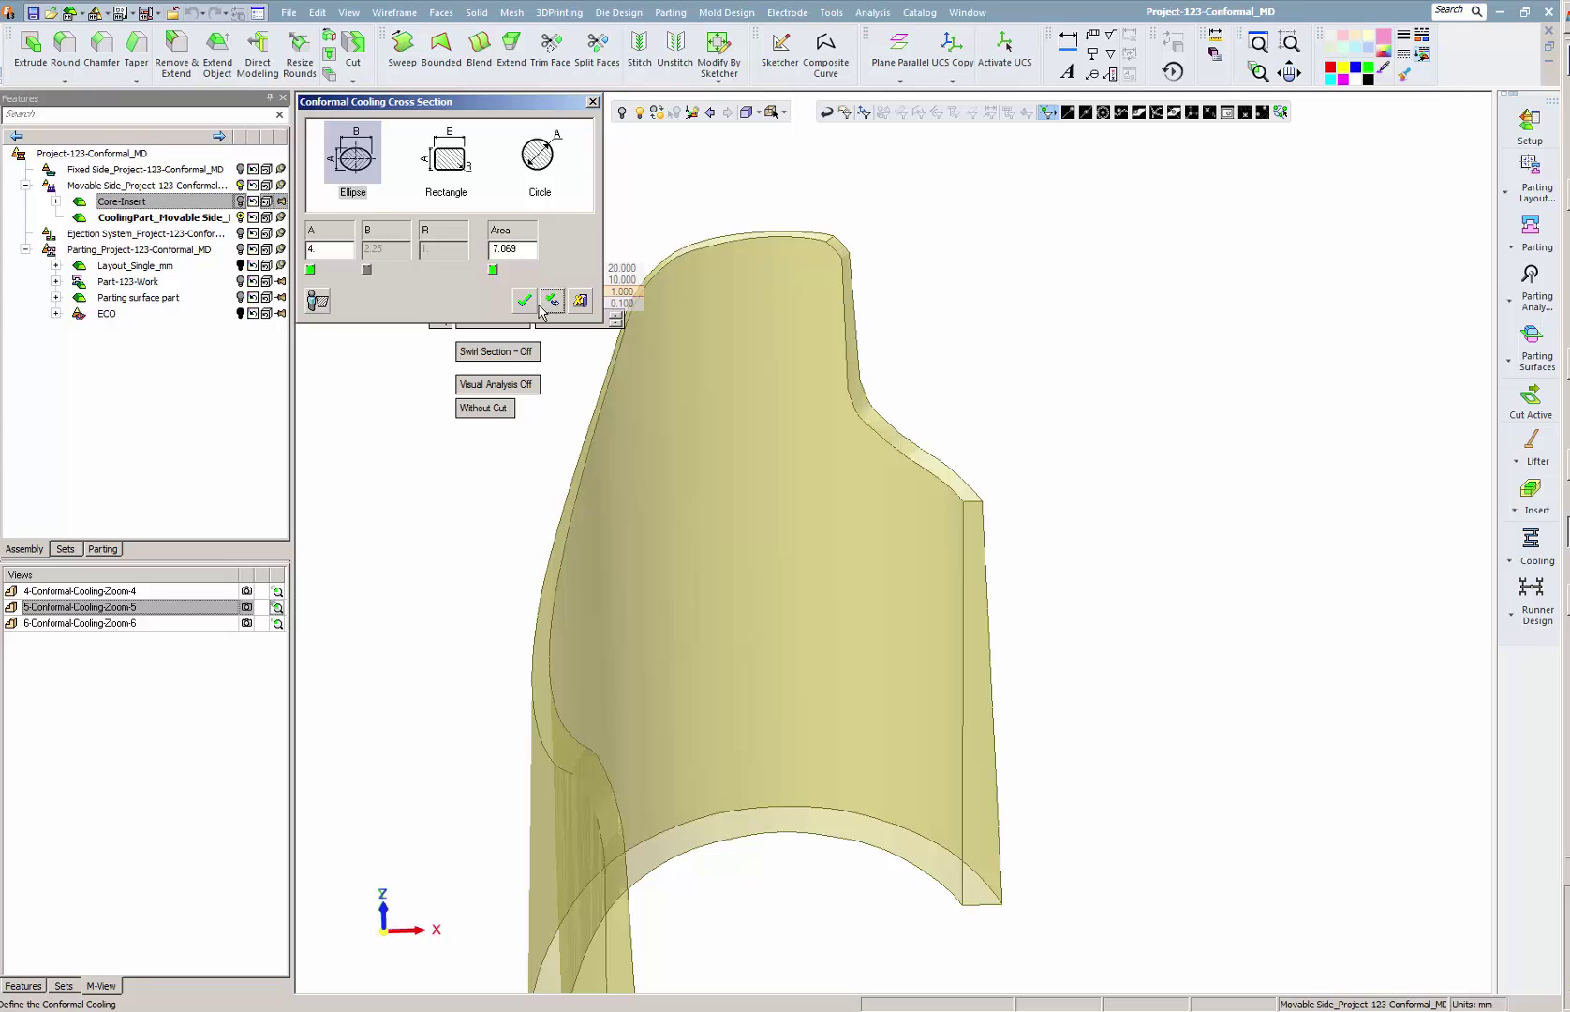
click(523, 301)
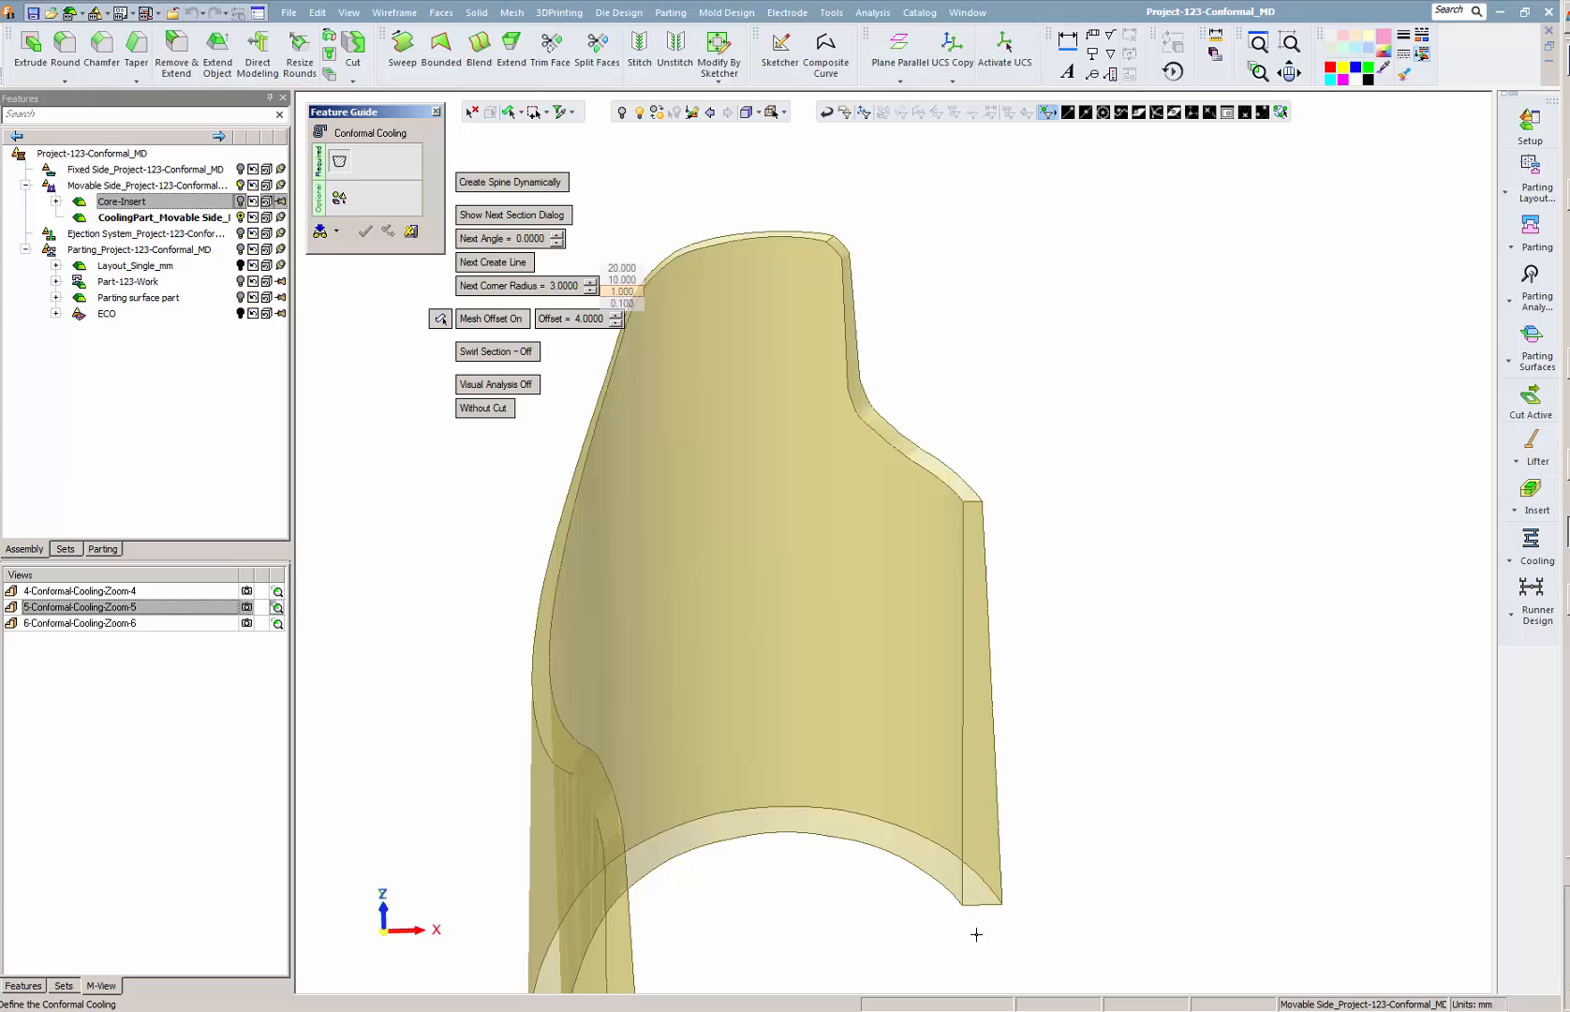
mouse_move(976, 906)
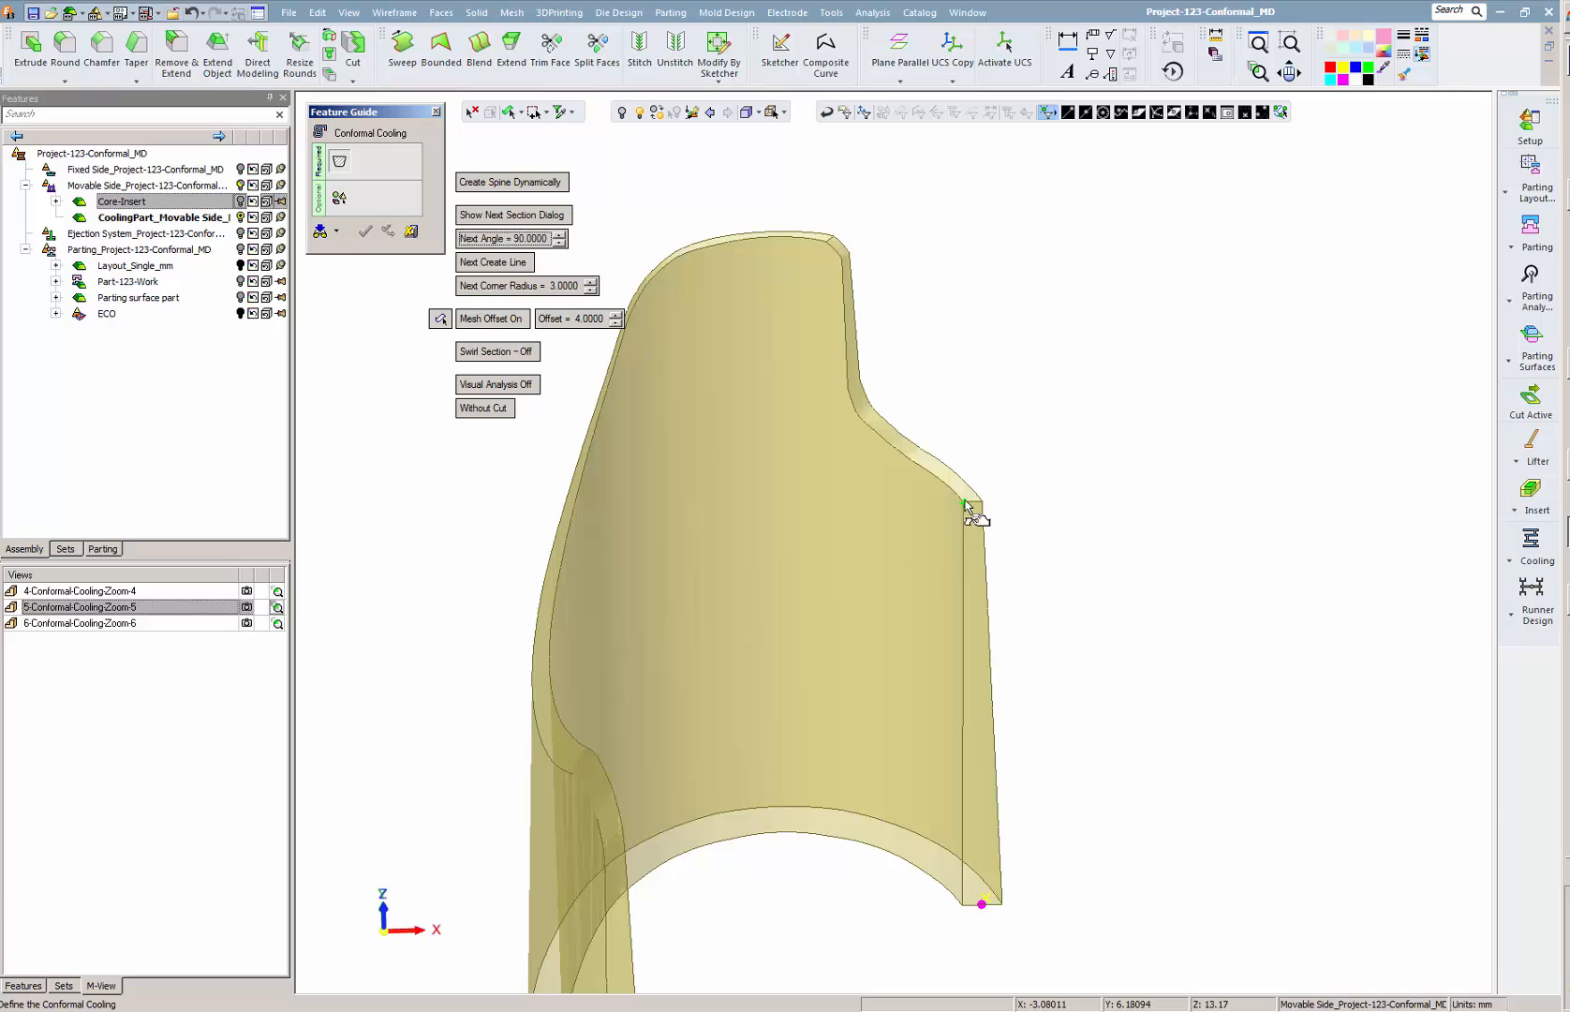
Step: Pick spine points up, across and down the insert to finish Conformal Cooling11
click(963, 474)
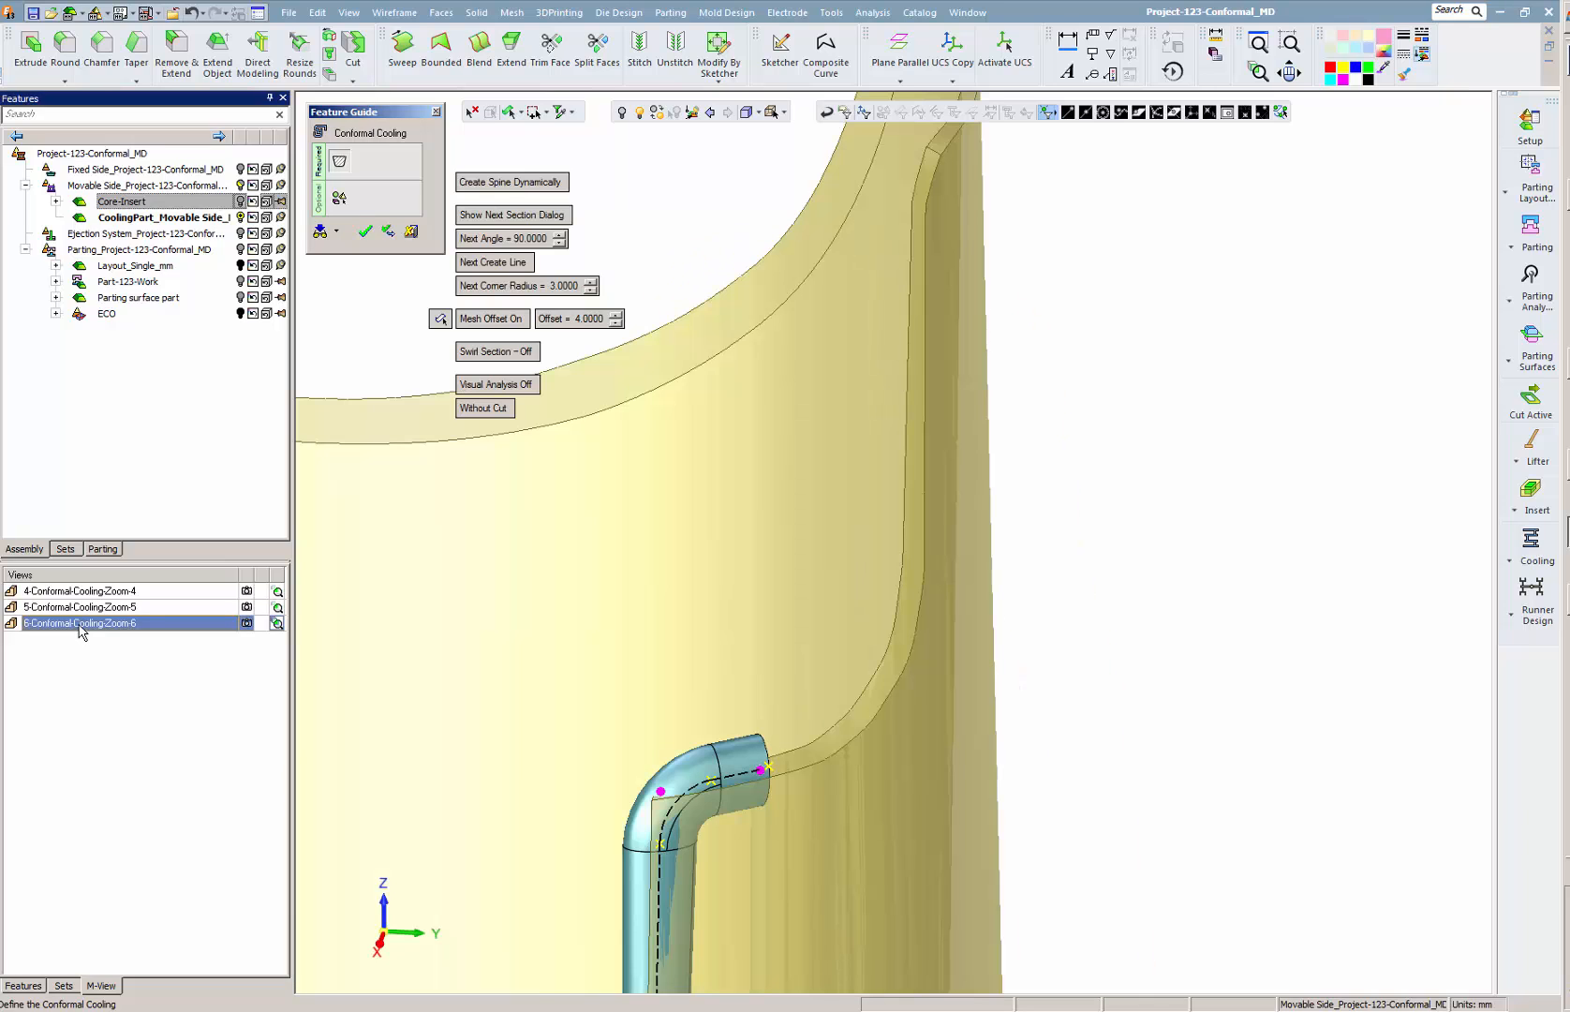
click(78, 606)
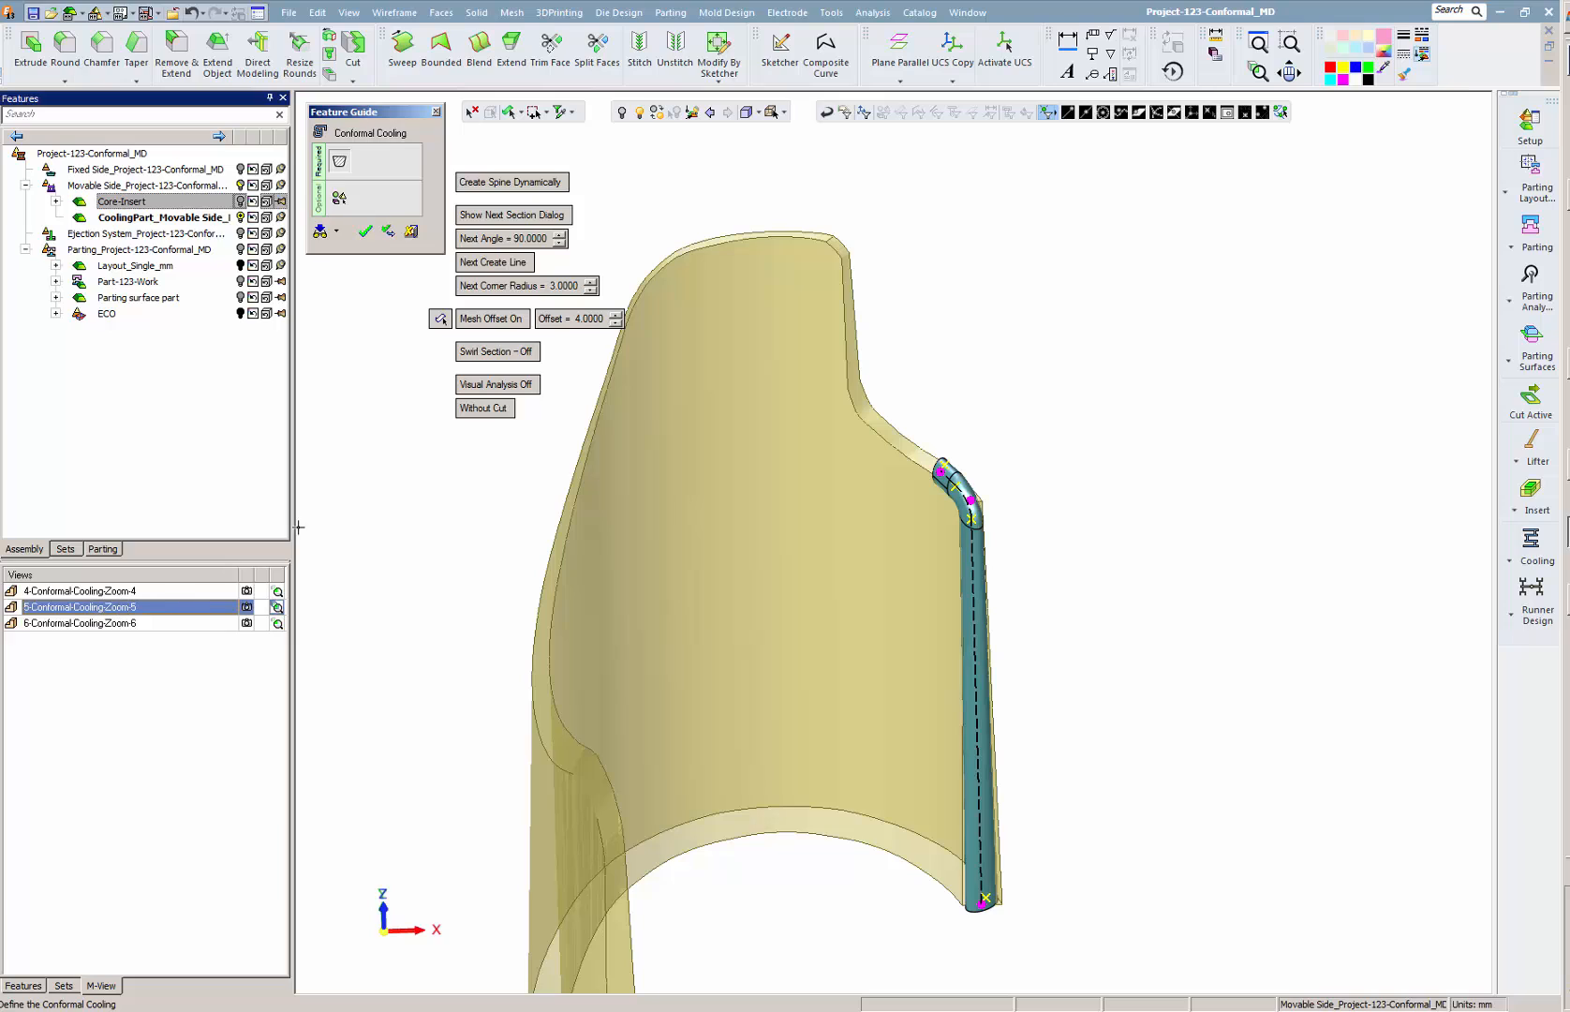
click(494, 262)
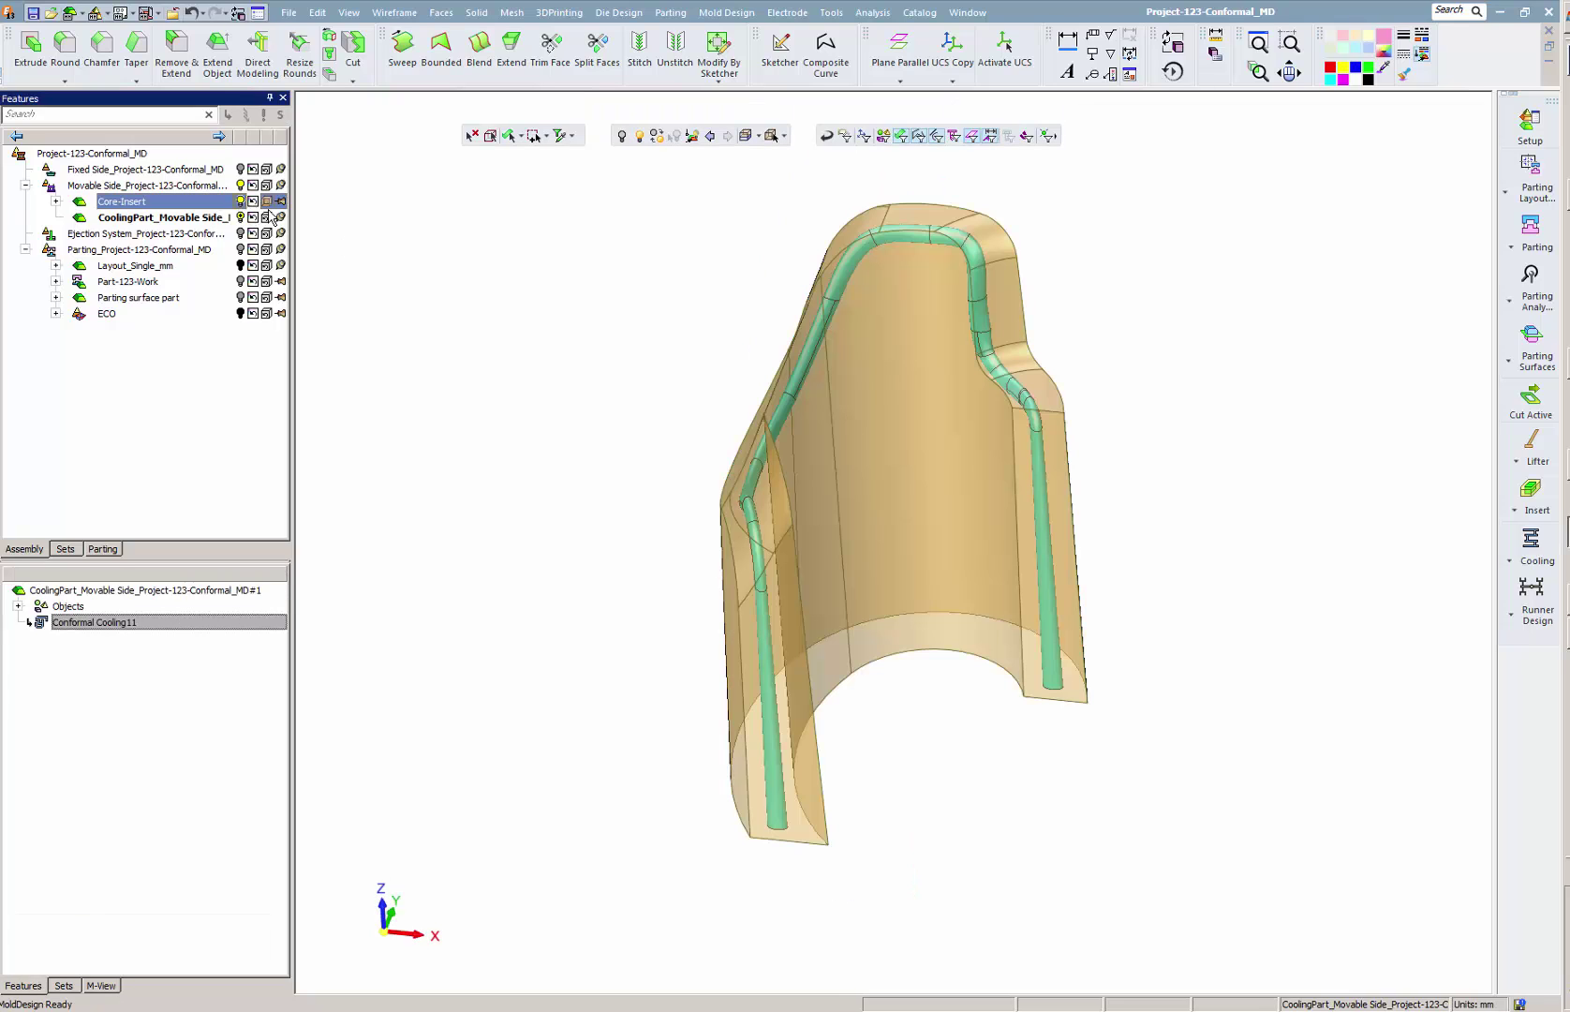
Step: Edit Conformal Cooling11 and run Visual Analysis, stepping the offset from 2 down to 1.7
double_click(93, 622)
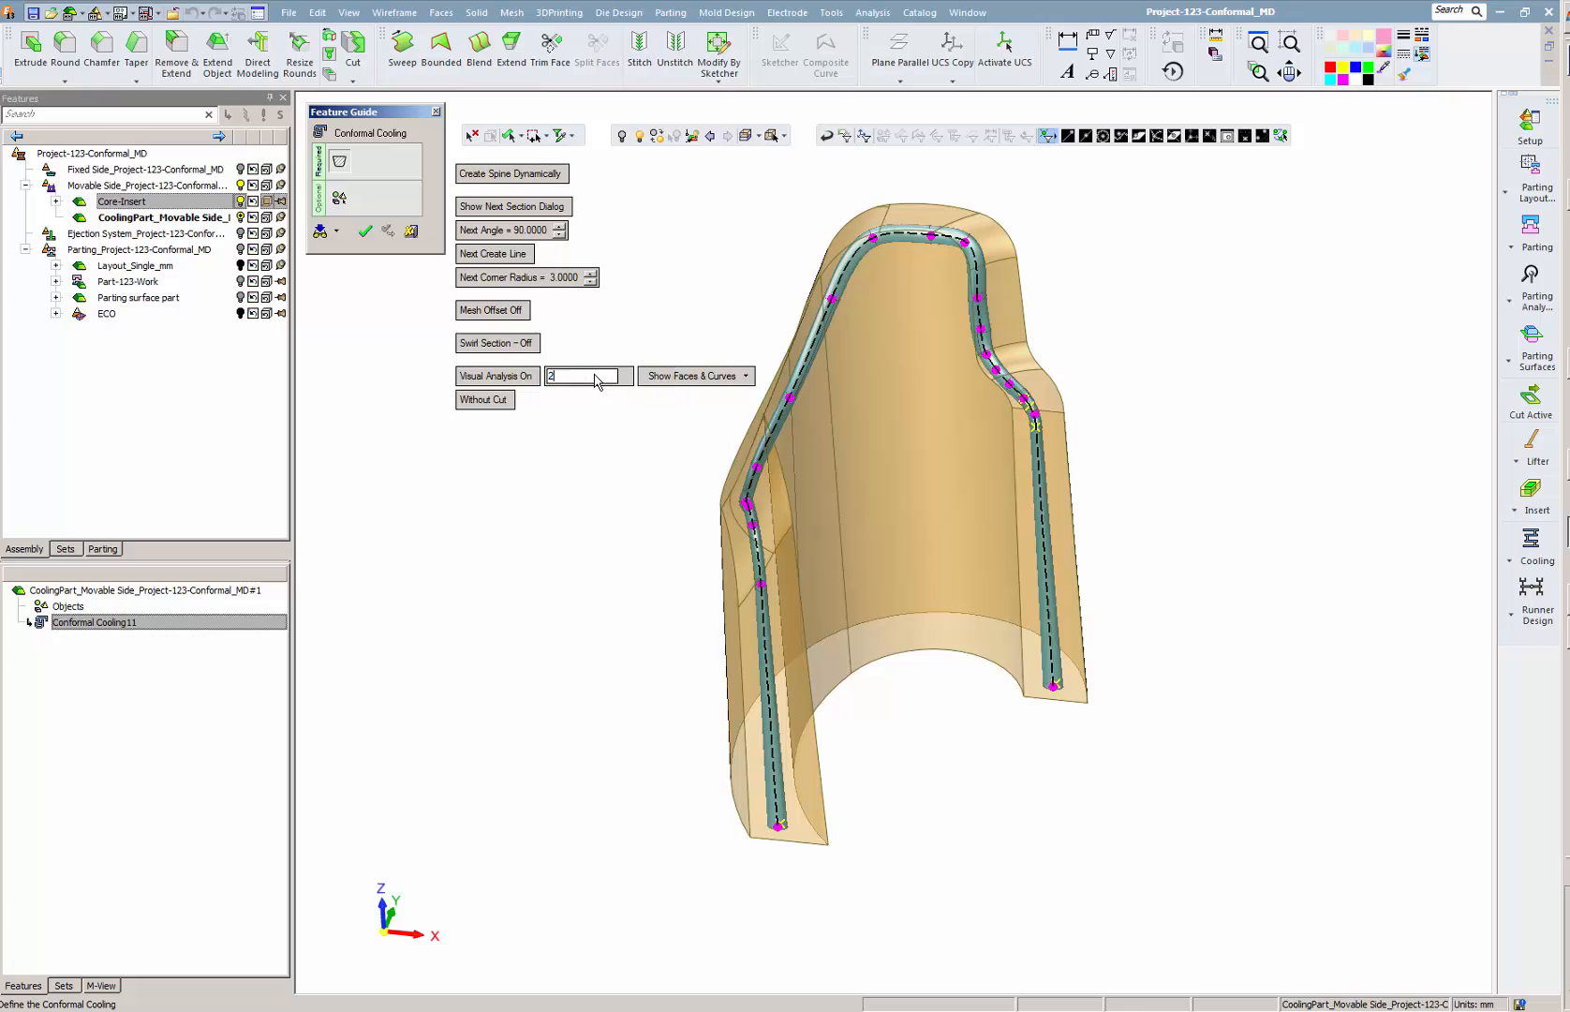
click(589, 375)
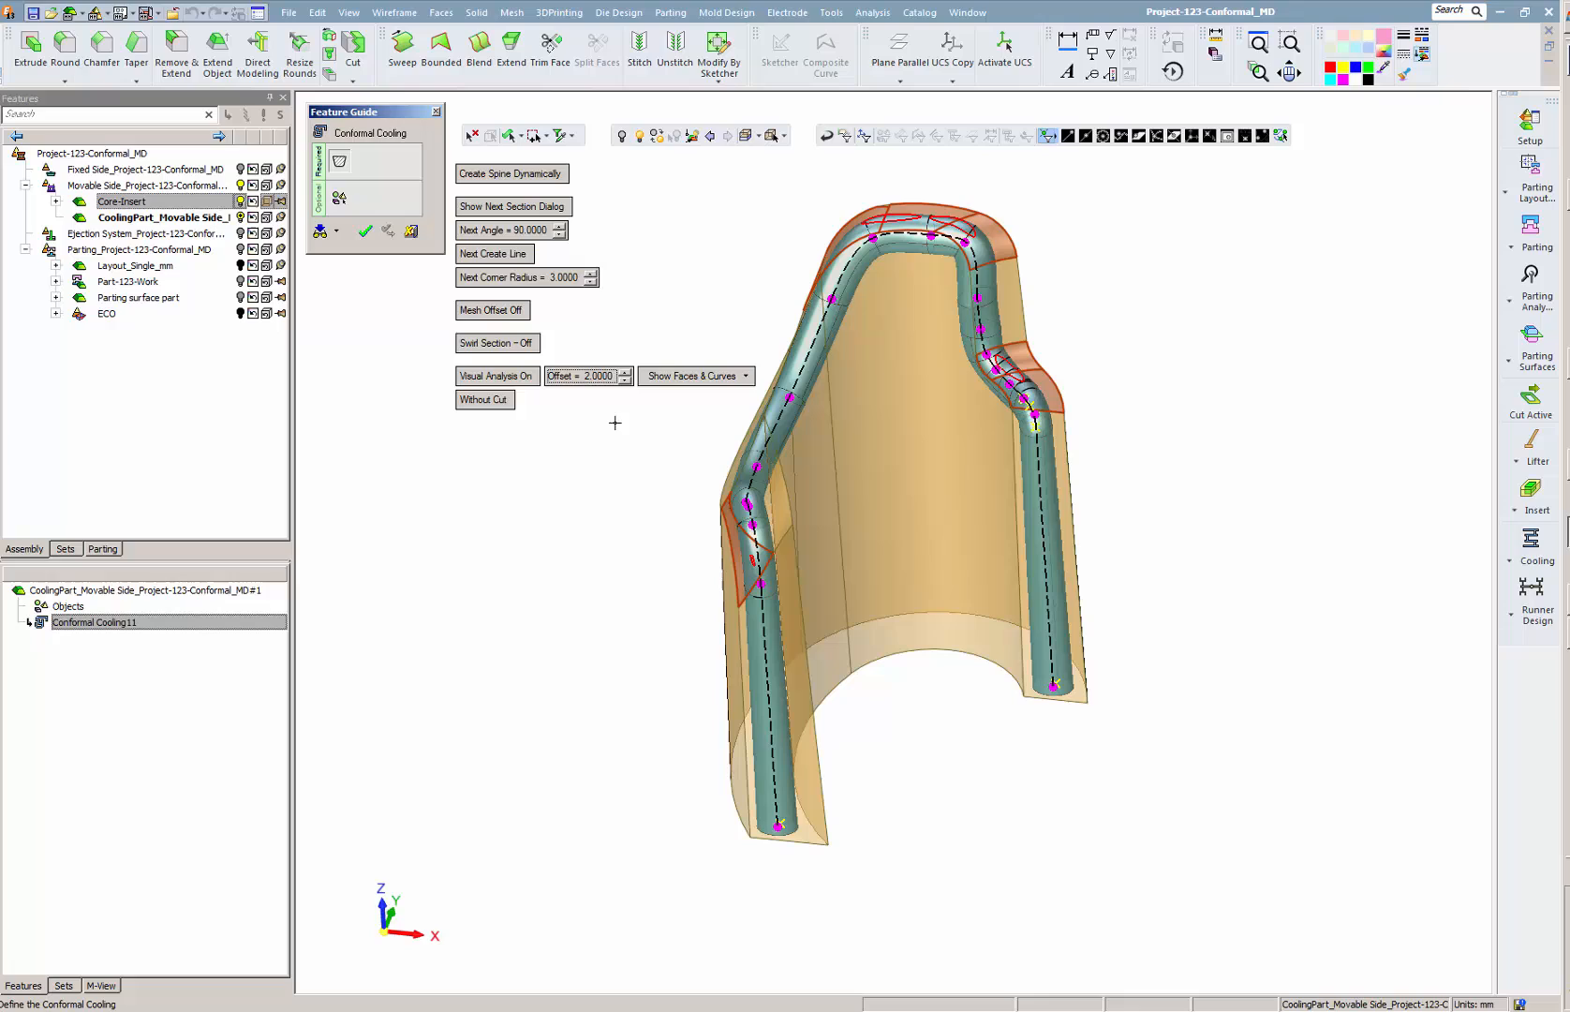
click(626, 381)
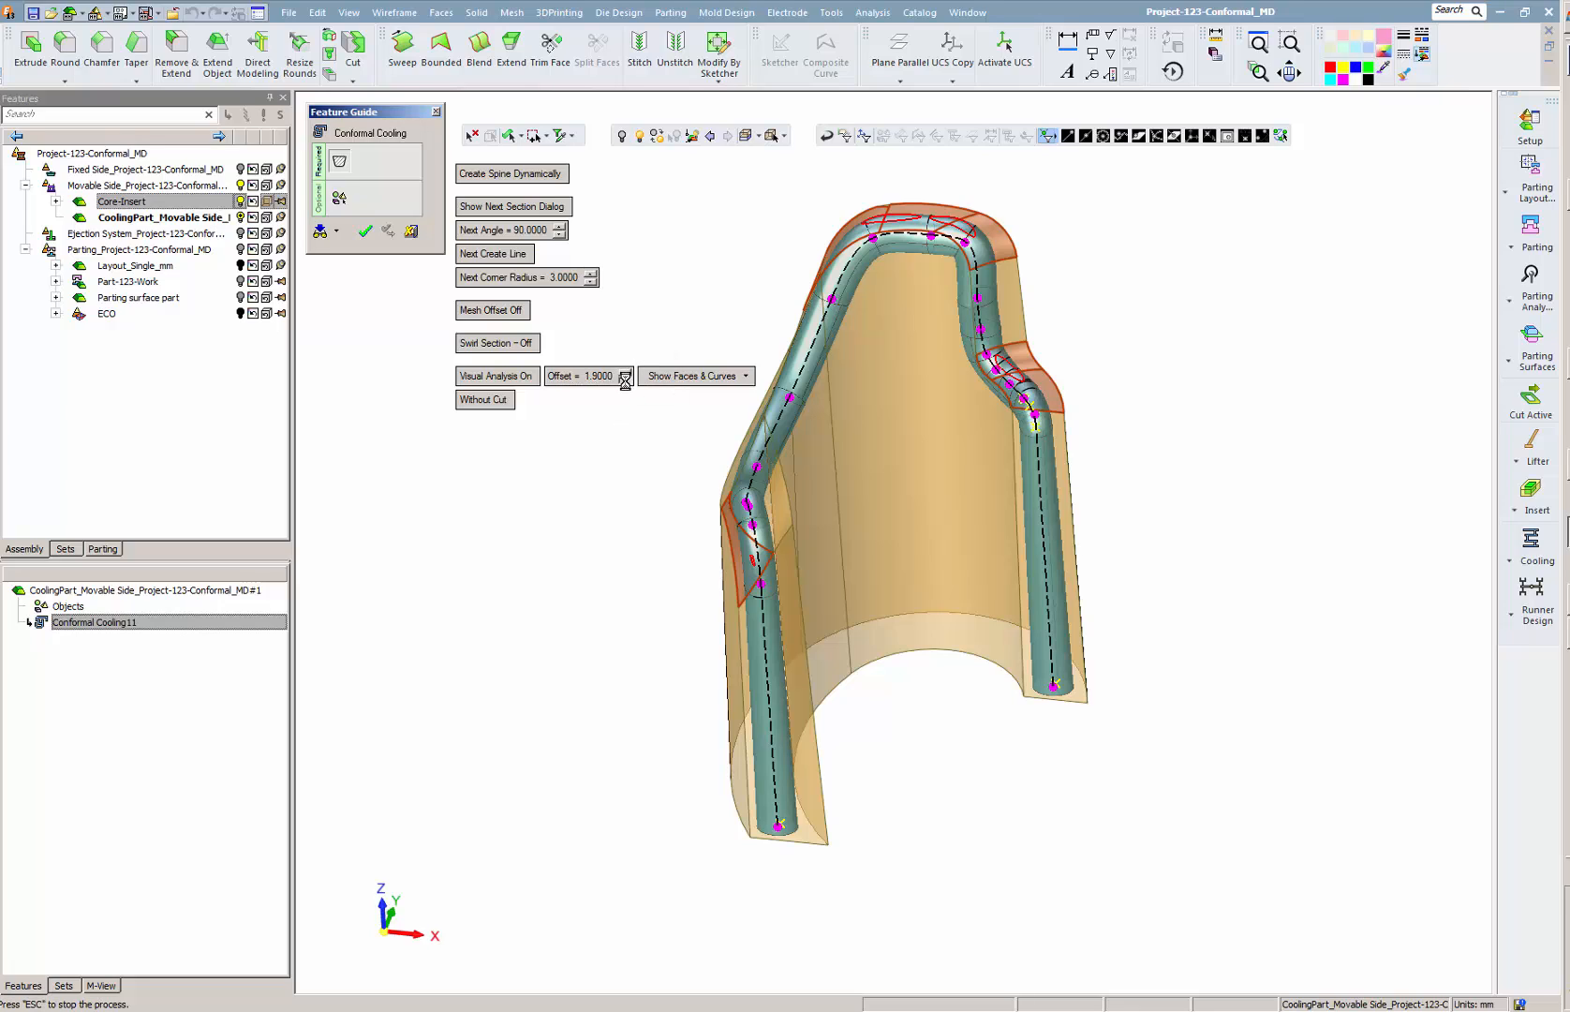
click(623, 376)
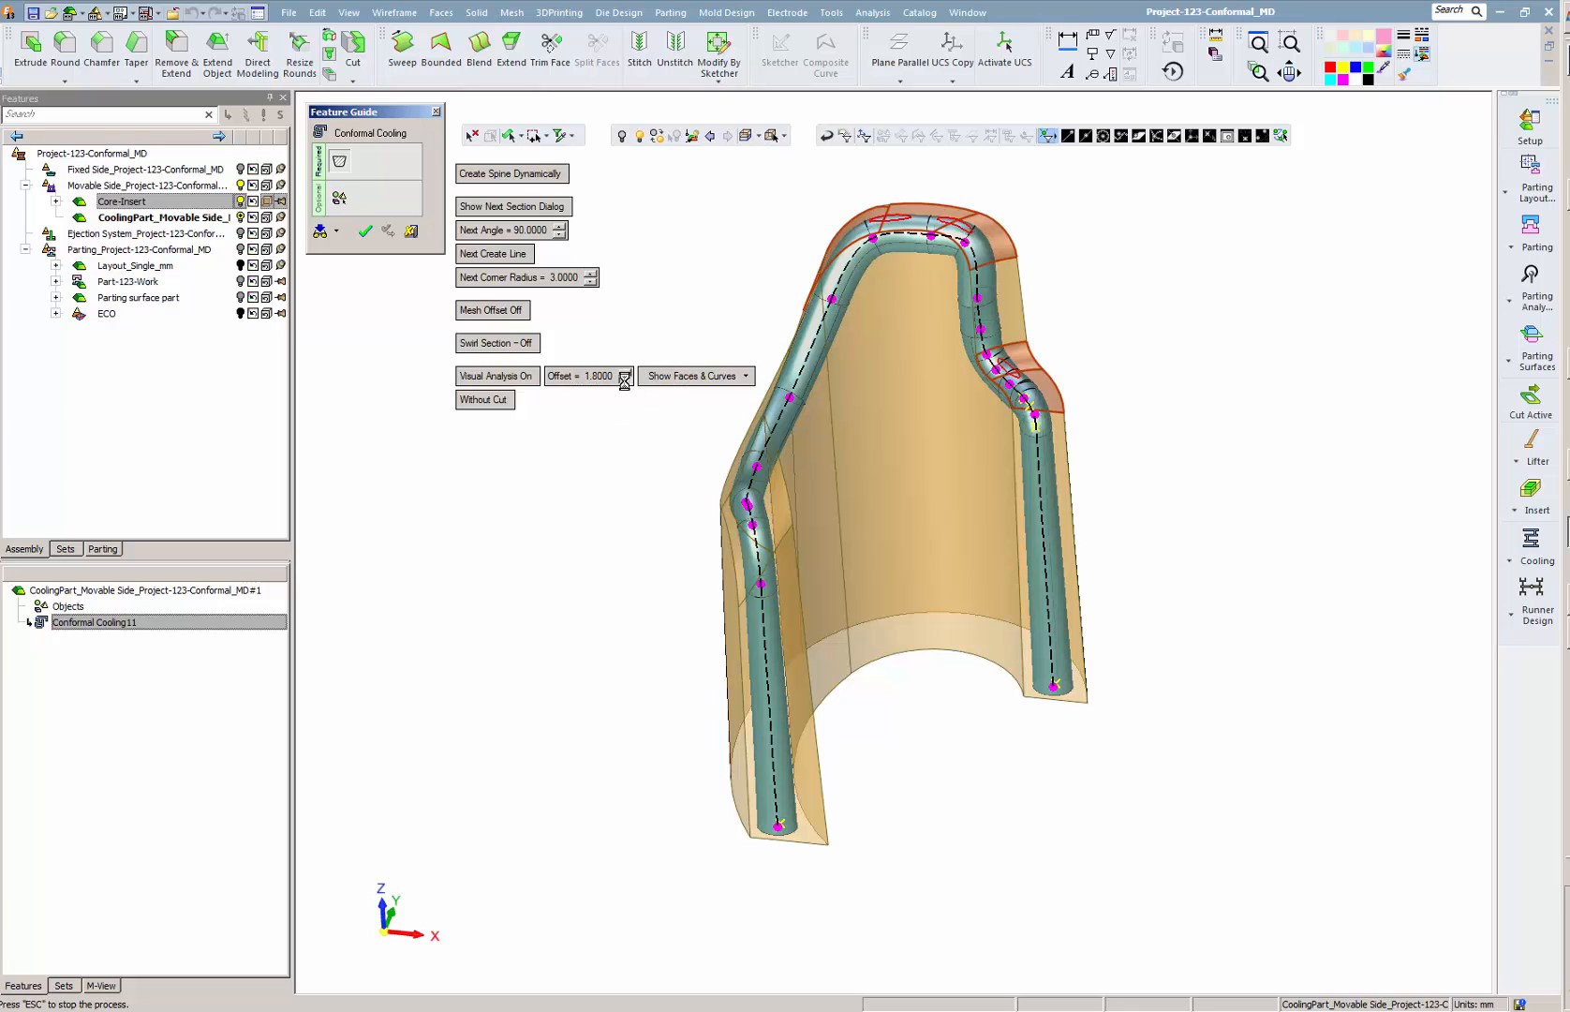
click(625, 380)
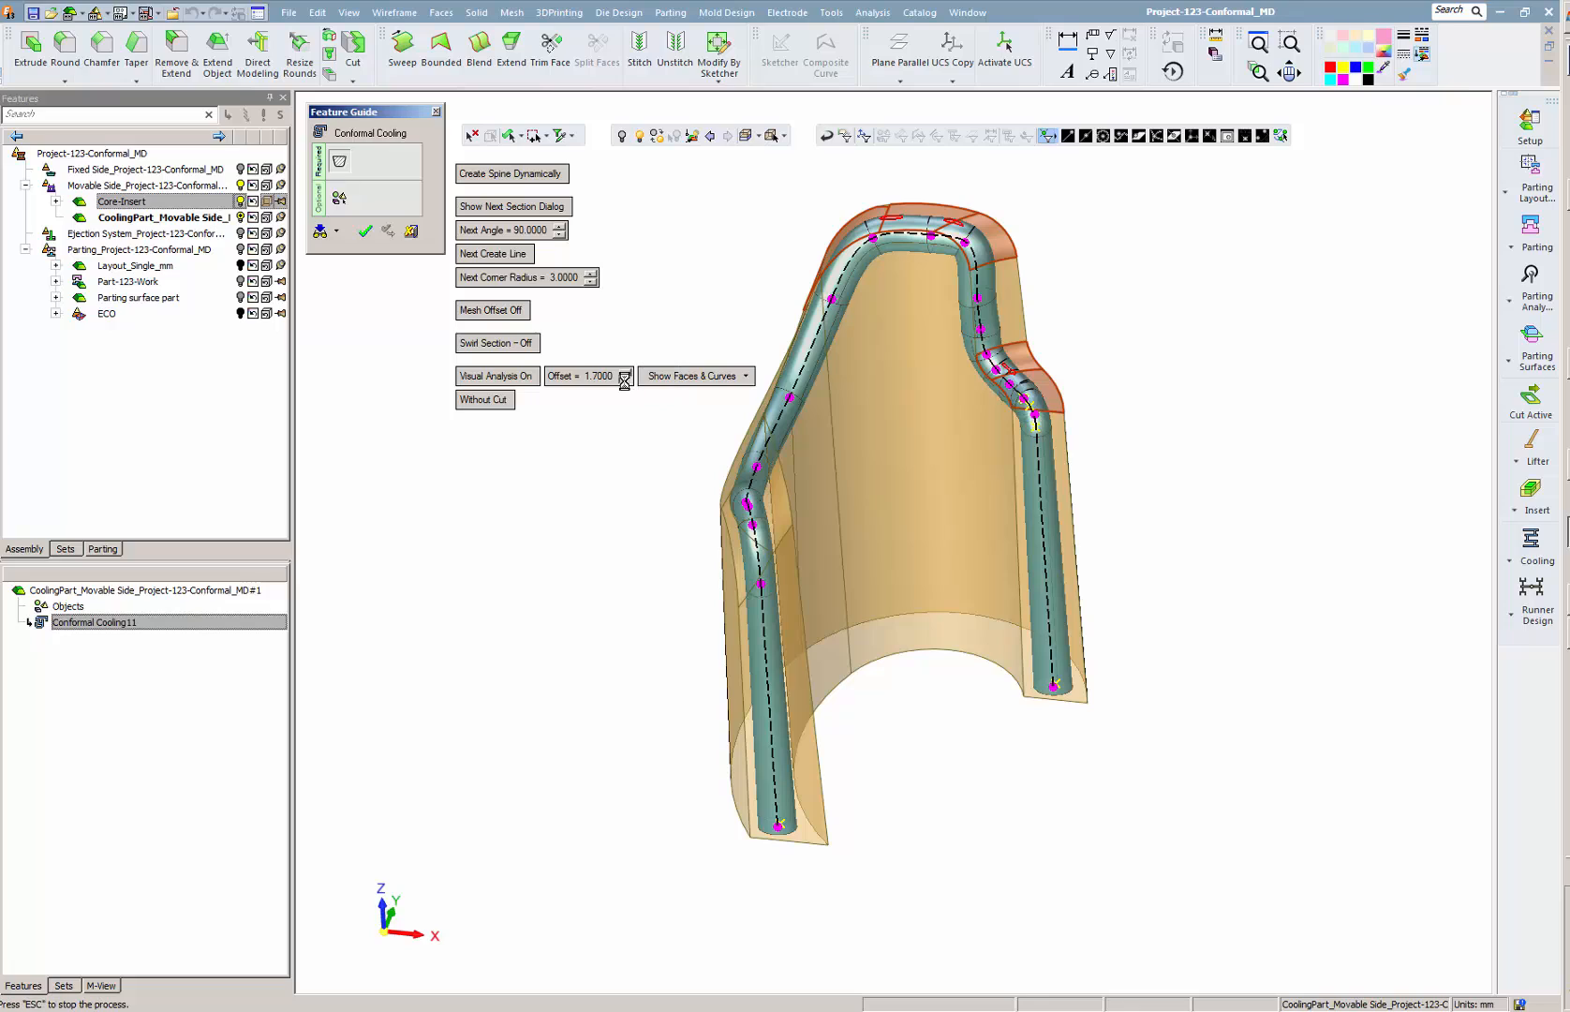
click(624, 375)
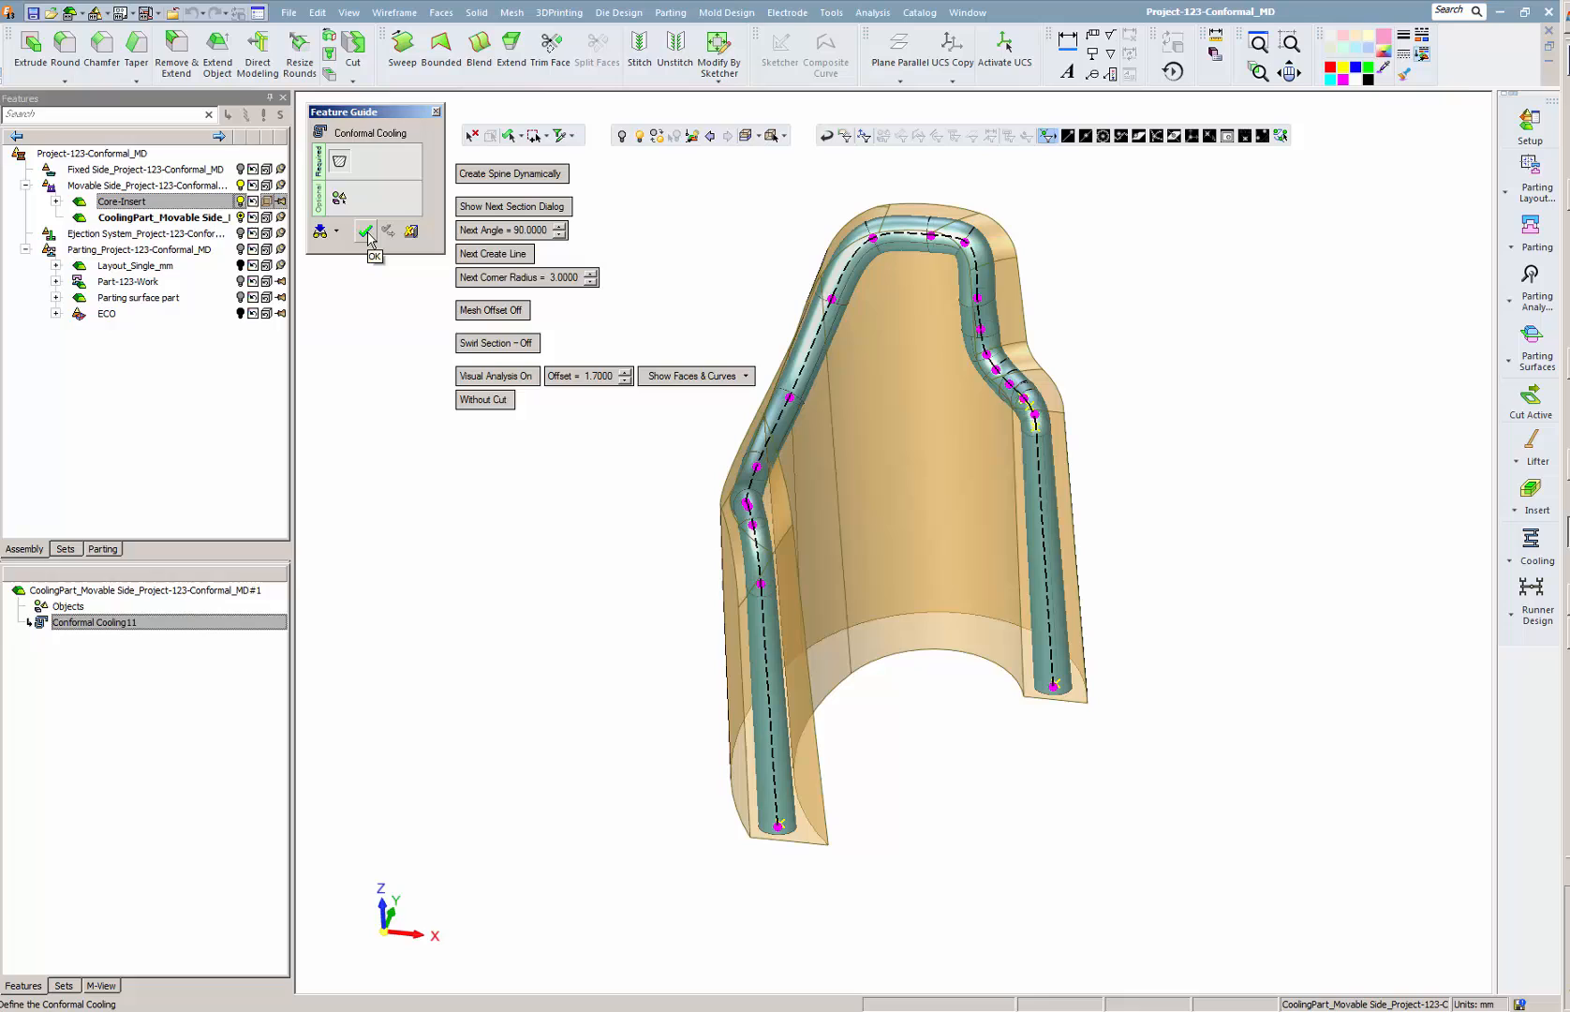
mouse_move(394, 237)
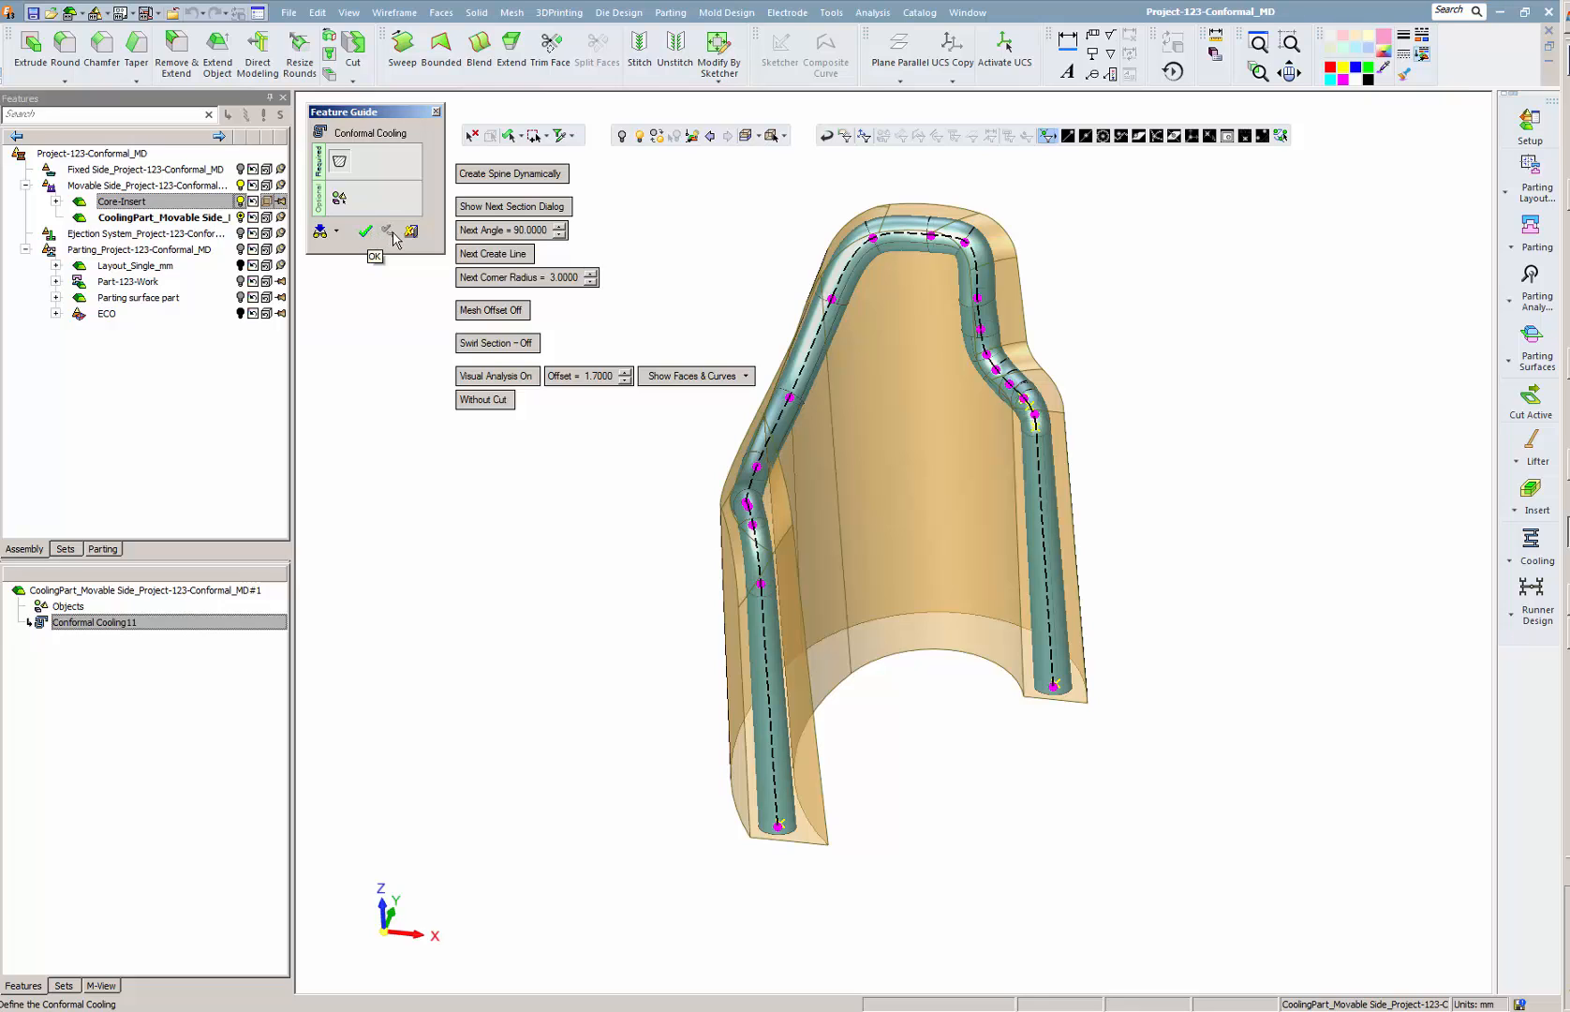
Step: Confirm the Conformal Cooling11 edit with OK in the Feature Guide
click(365, 231)
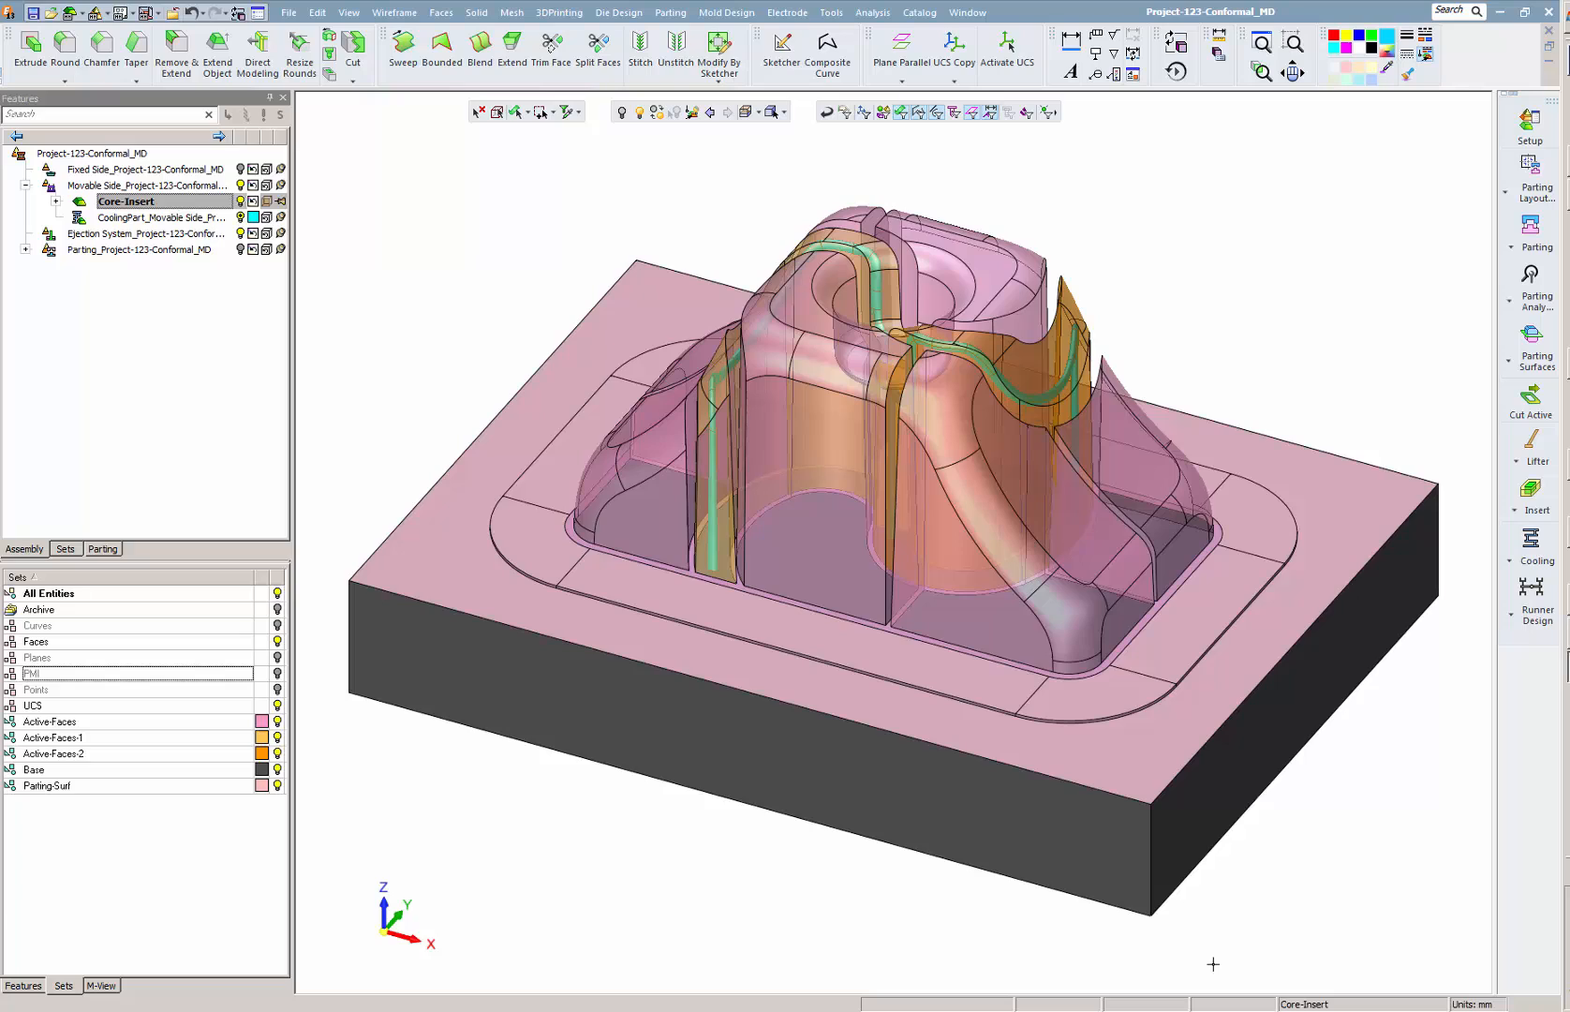
mouse_move(1485, 712)
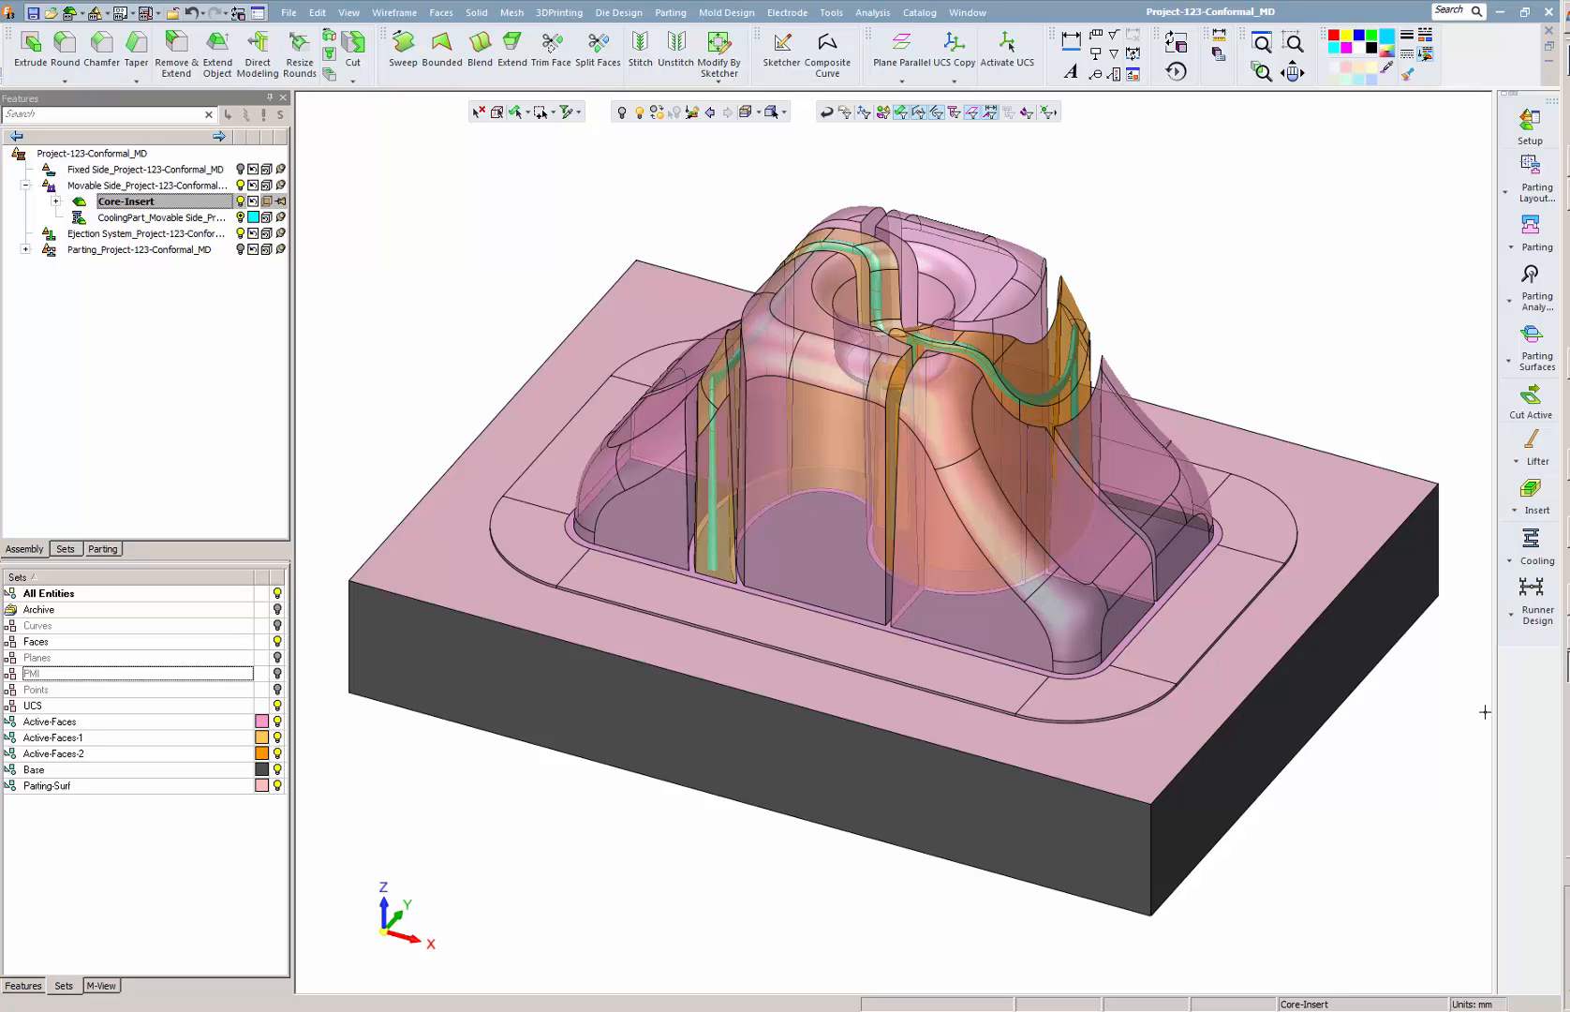